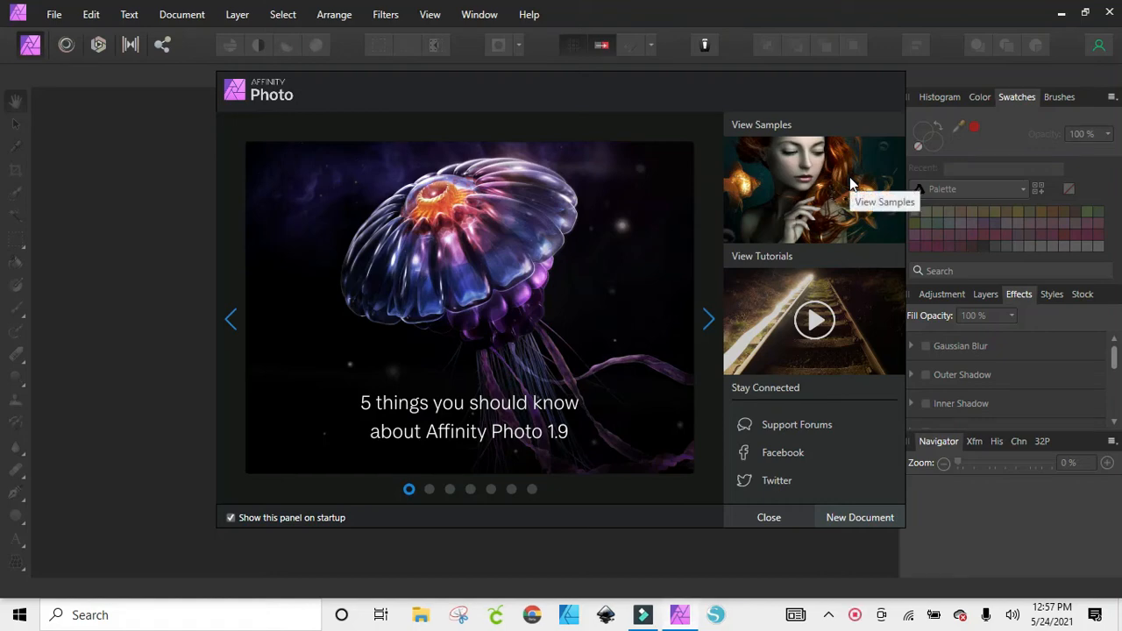
Step: Dismiss the welcome panel and bring up New Document with Print presets and Letter selected
left_click(708, 319)
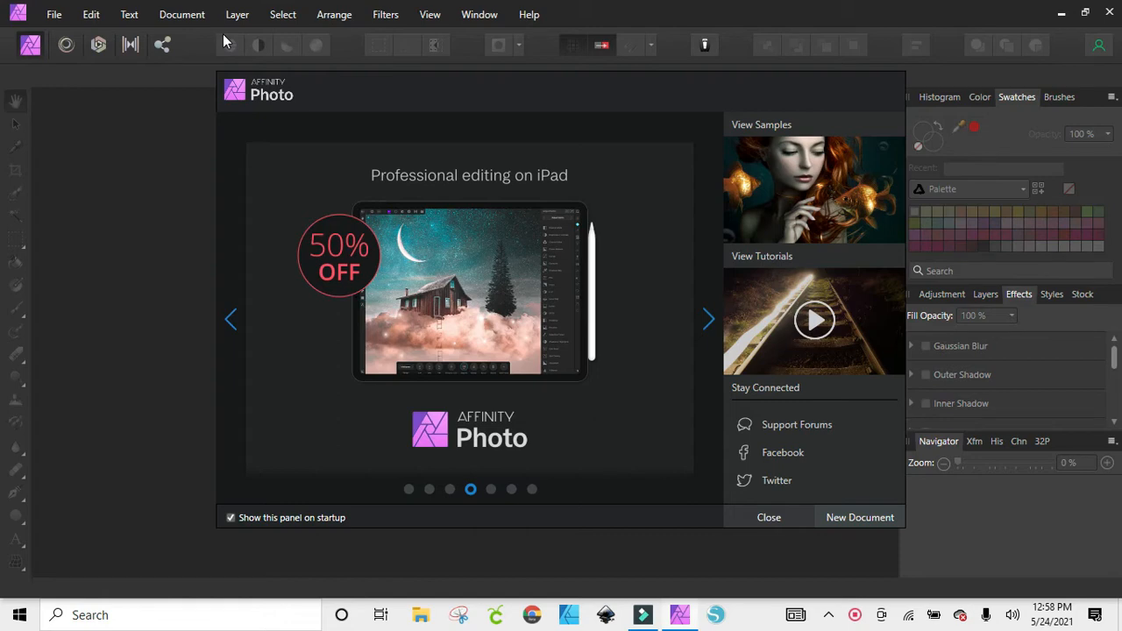
left_click(708, 319)
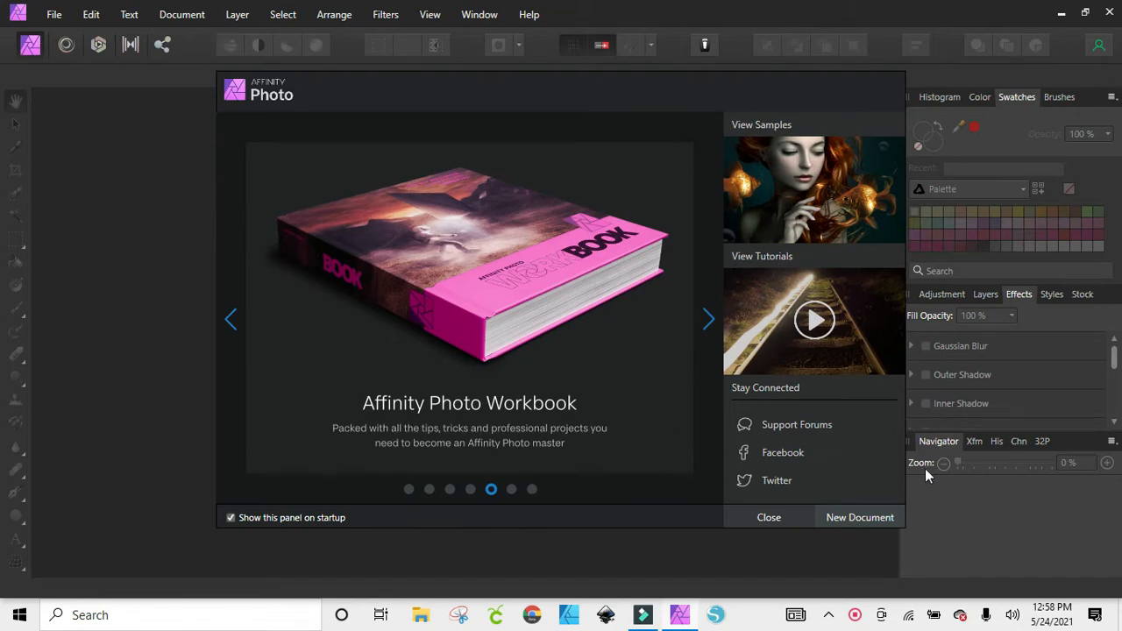
mouse_move(897, 500)
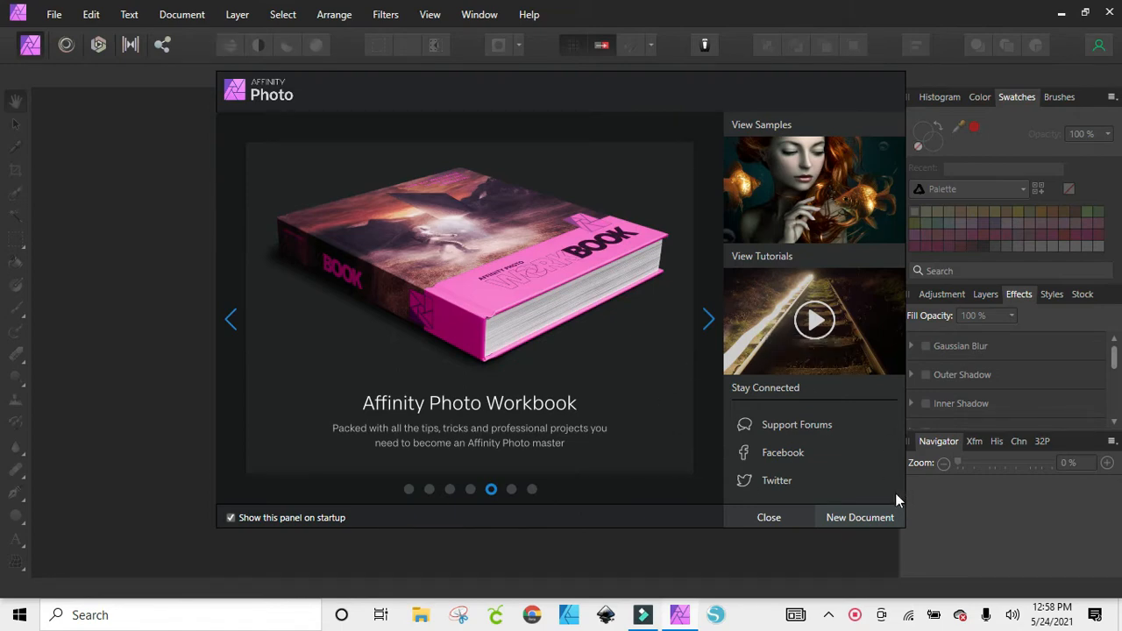
left_click(768, 517)
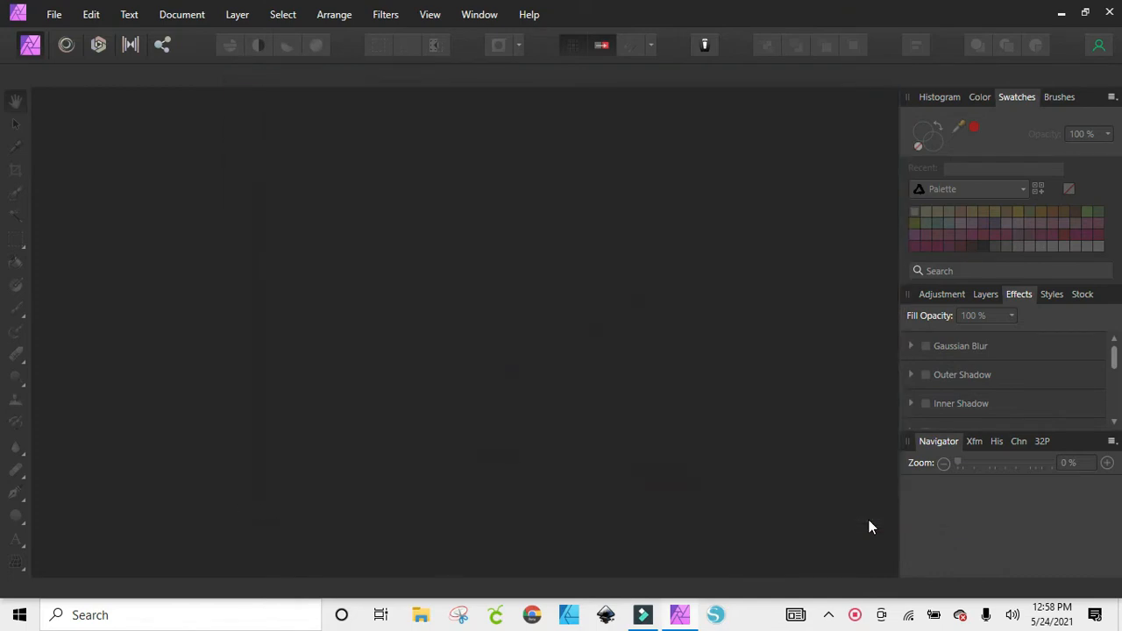
left_click(54, 14)
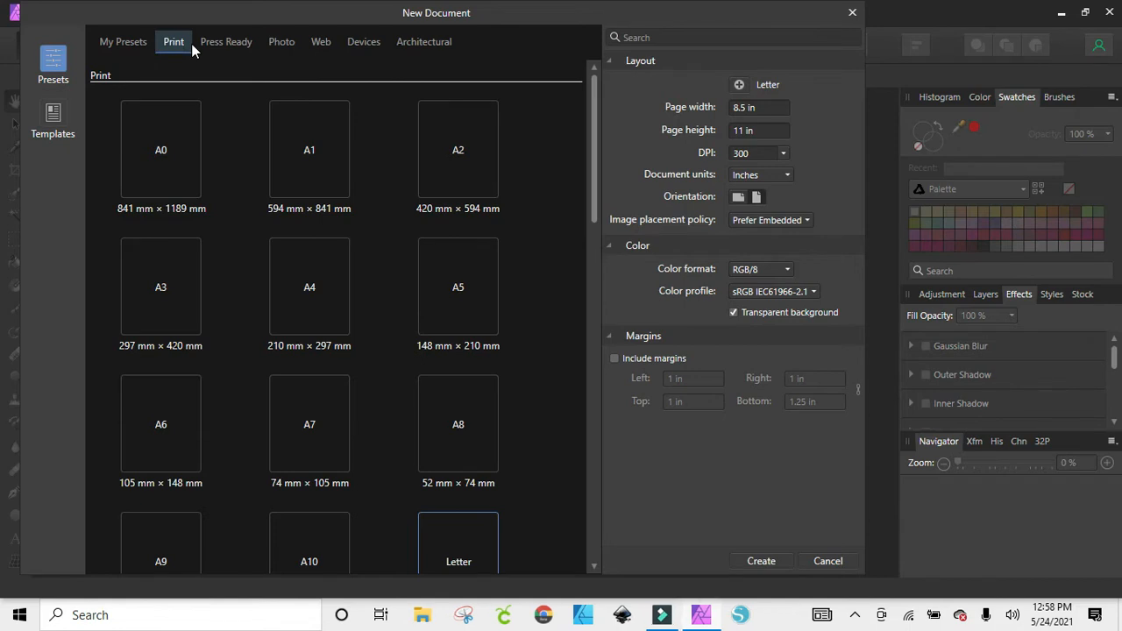
mouse_move(474, 247)
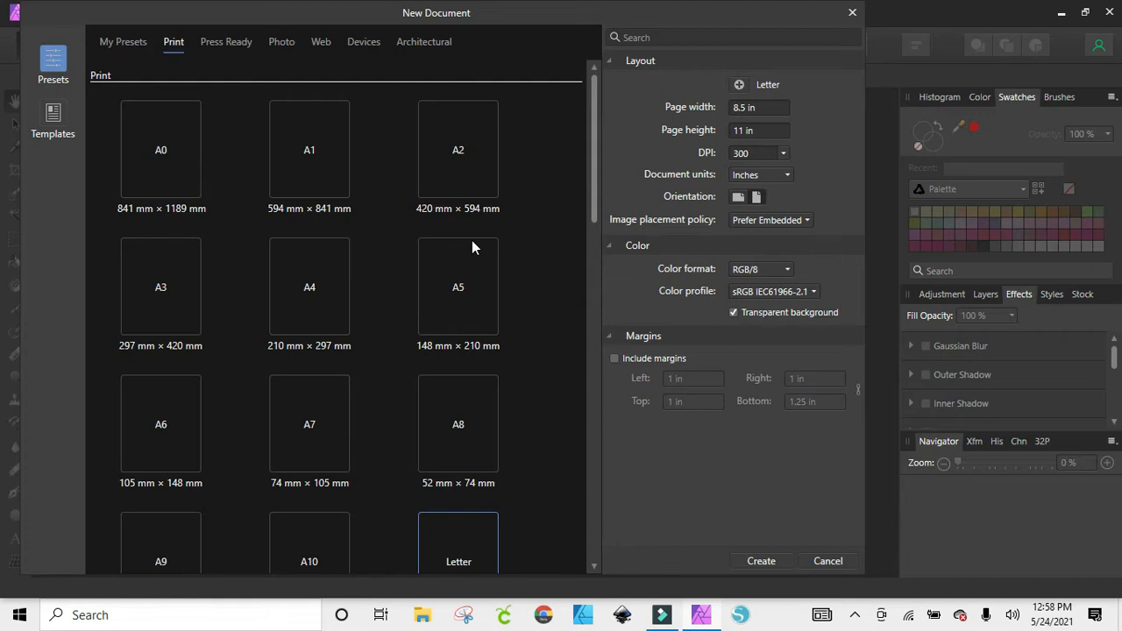
mouse_move(424, 230)
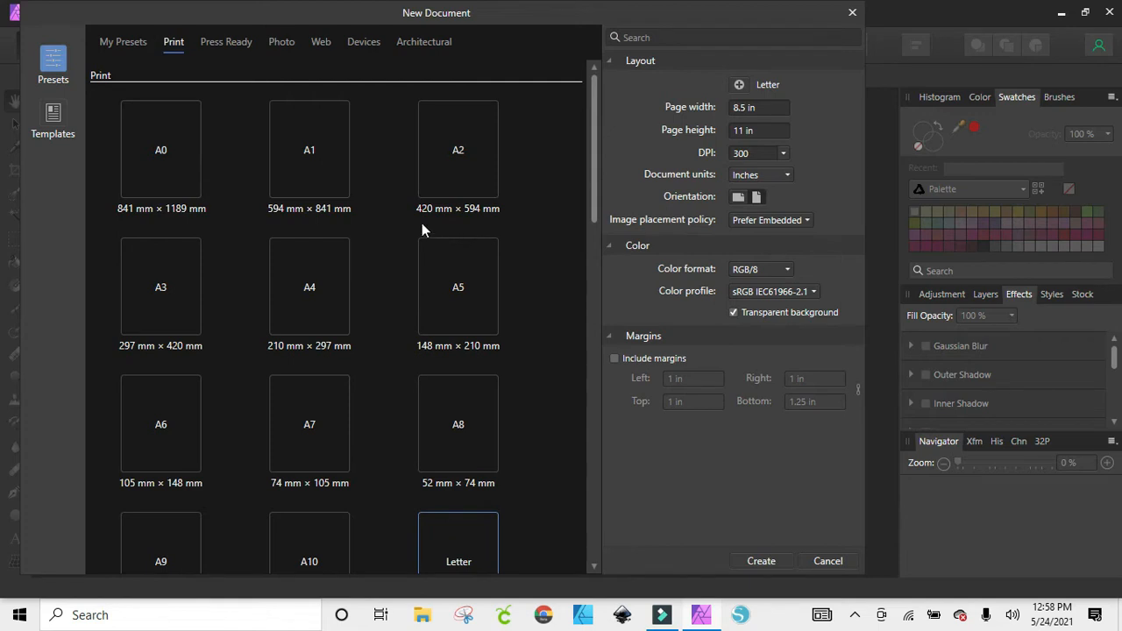
mouse_move(456, 259)
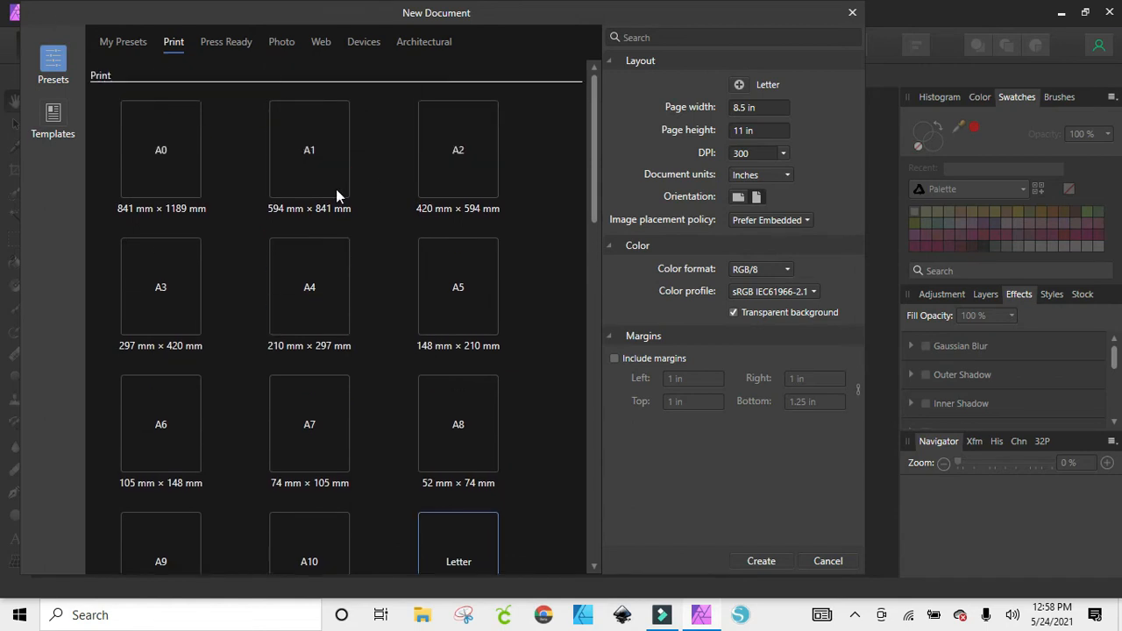
mouse_move(150, 308)
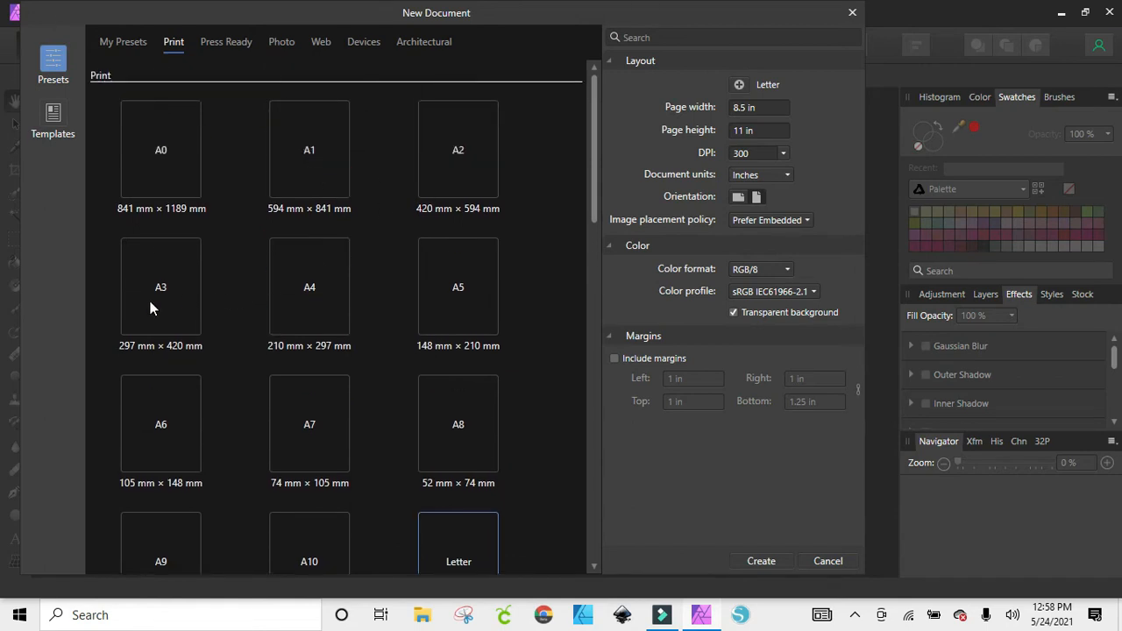
scroll("down", 3)
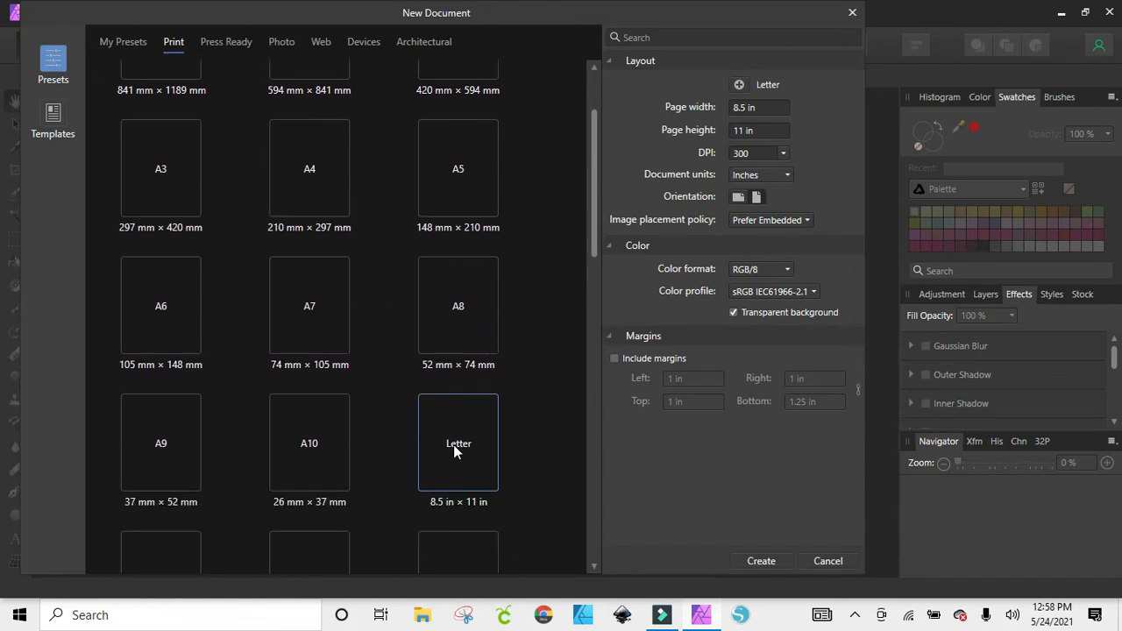
scroll("down", 3)
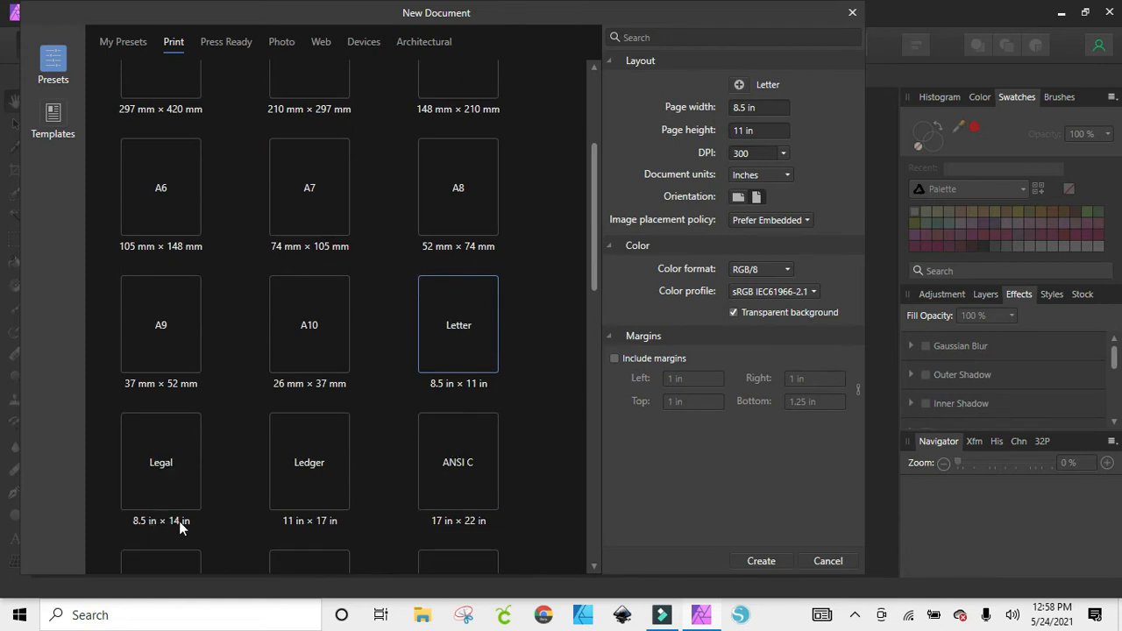
mouse_move(378, 304)
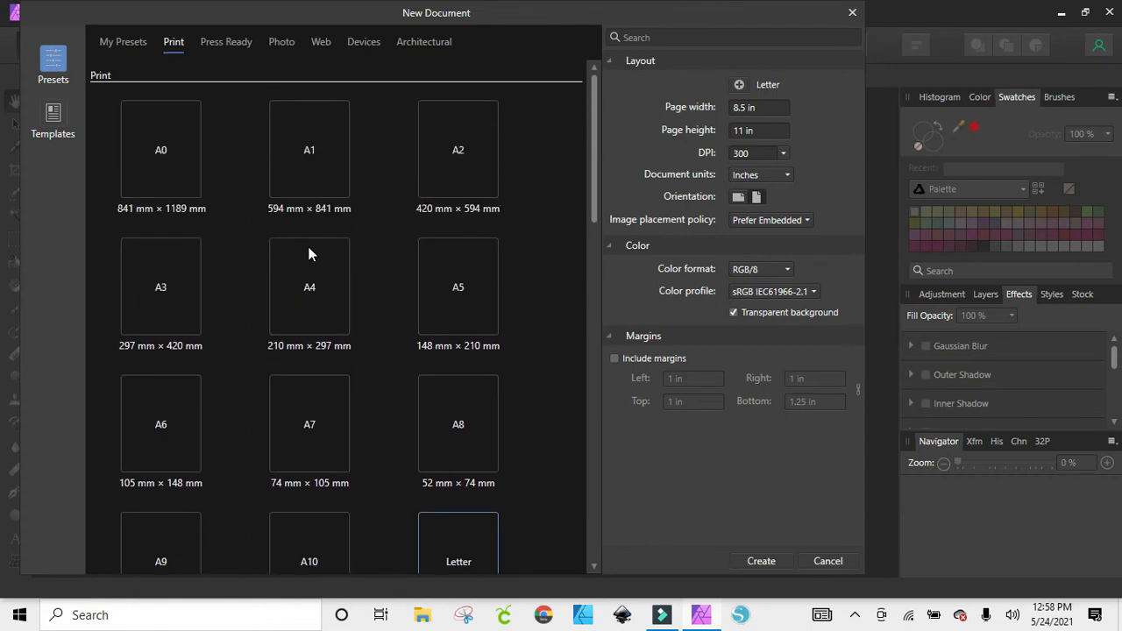
mouse_move(147, 349)
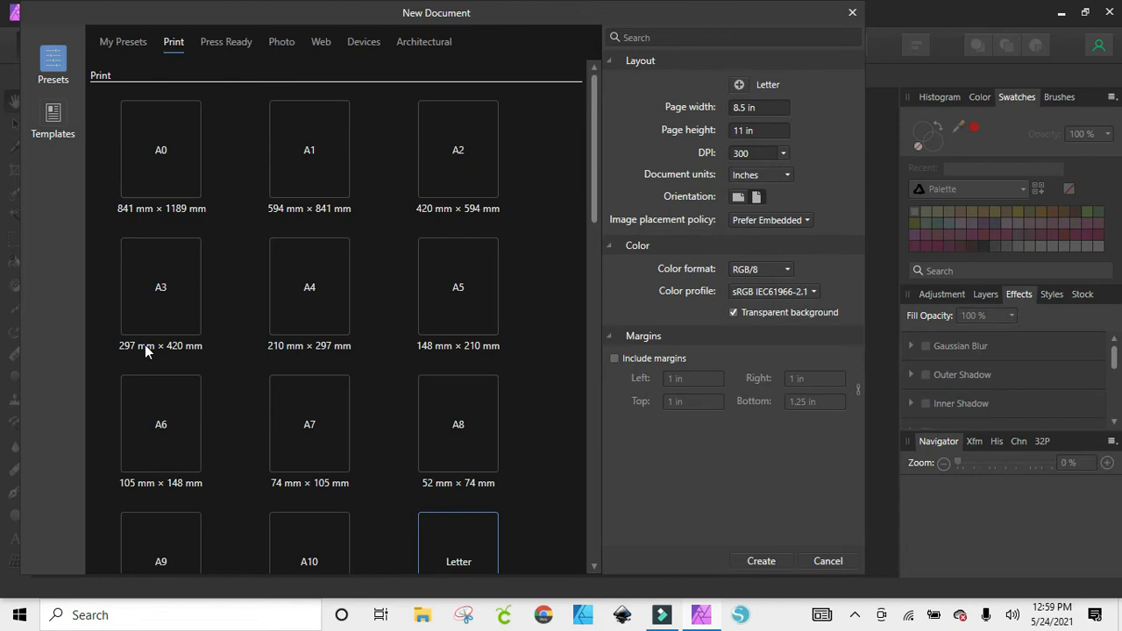
mouse_move(208, 361)
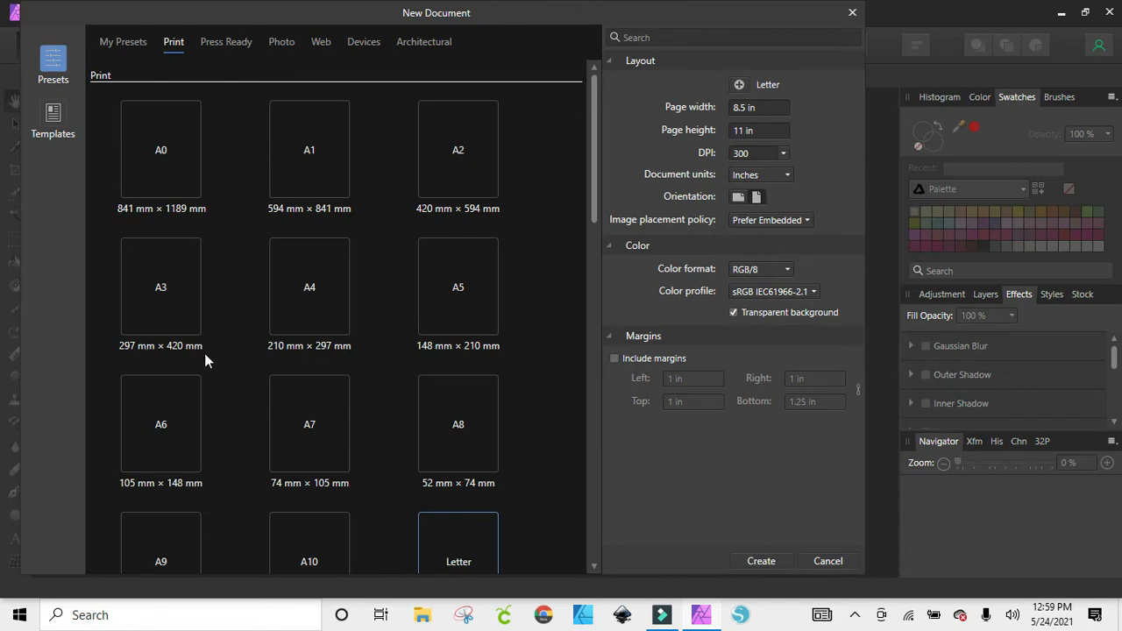
mouse_move(480, 256)
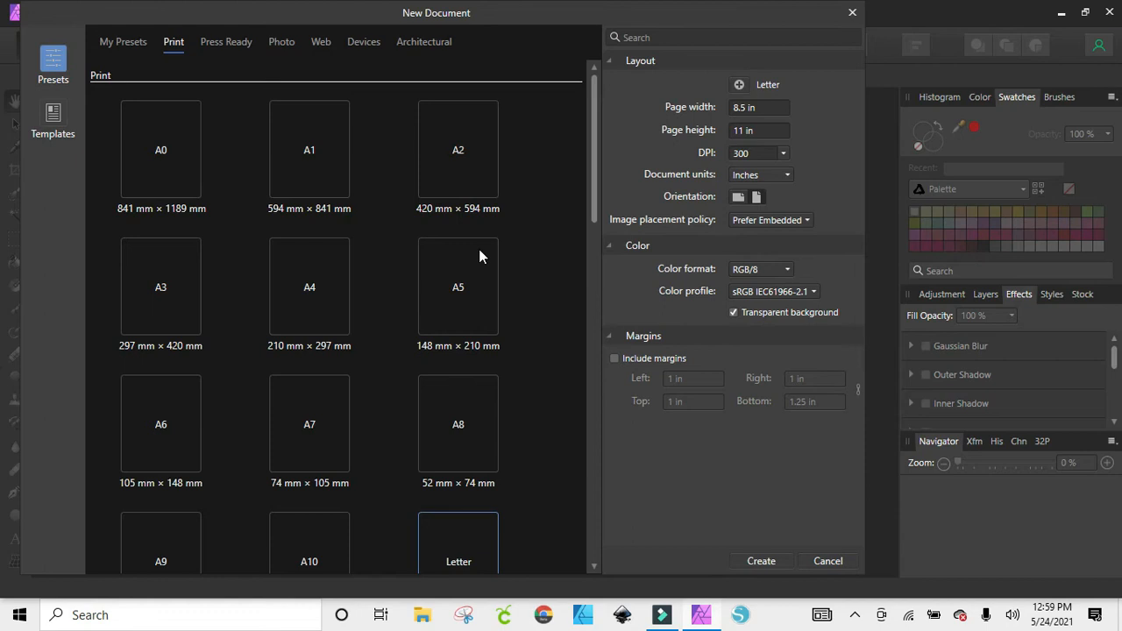
scroll("down", 3)
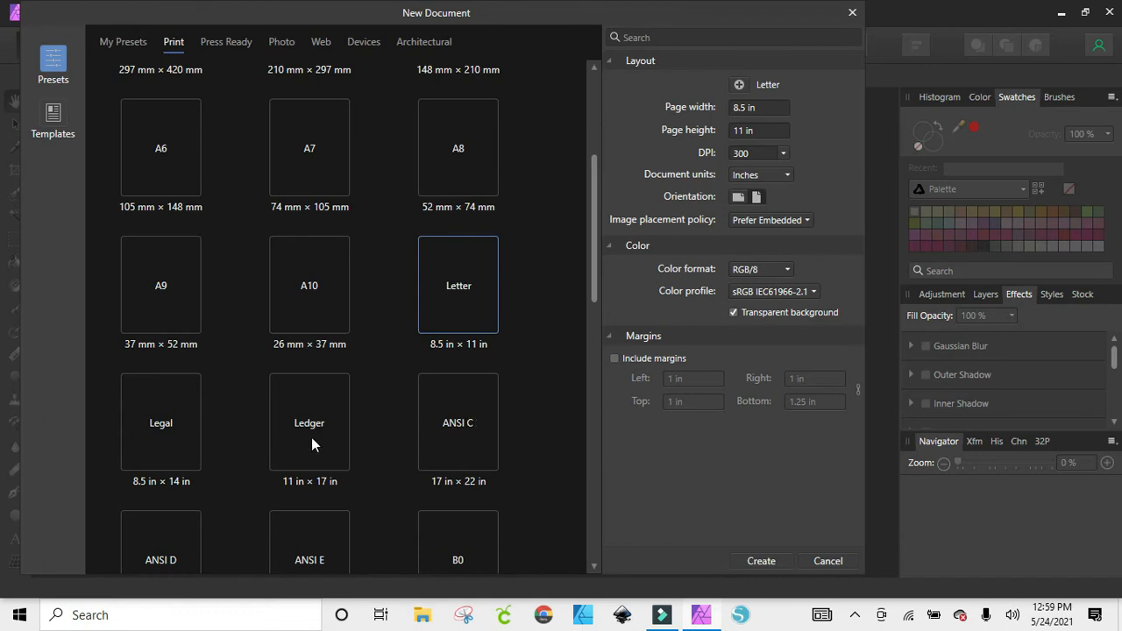
mouse_move(313, 485)
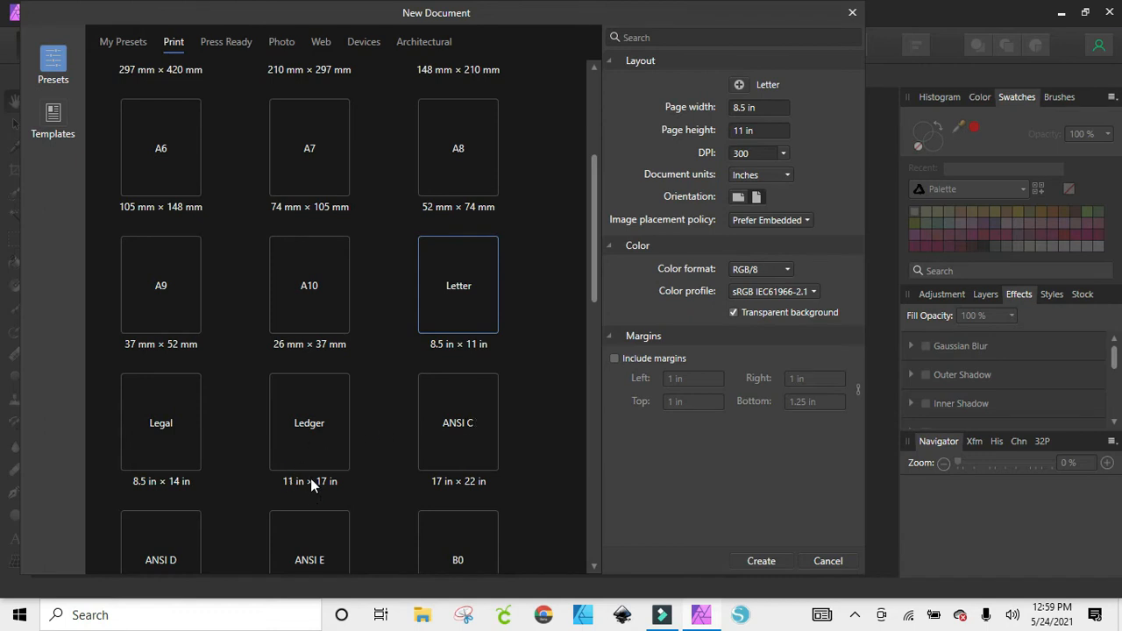
scroll("down", 3)
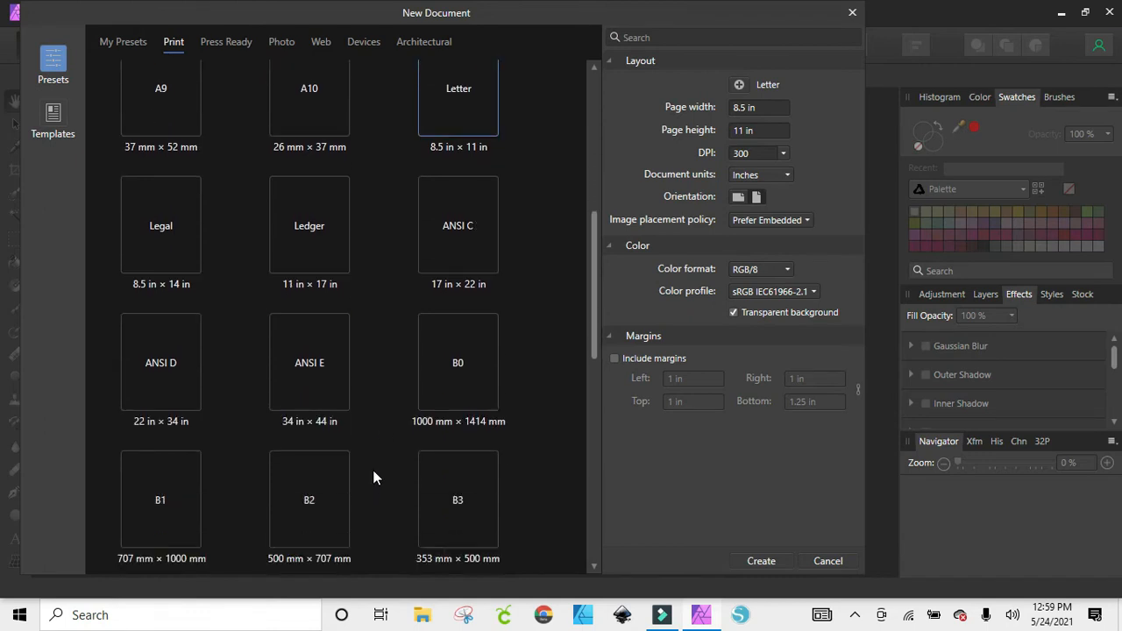
mouse_move(327, 441)
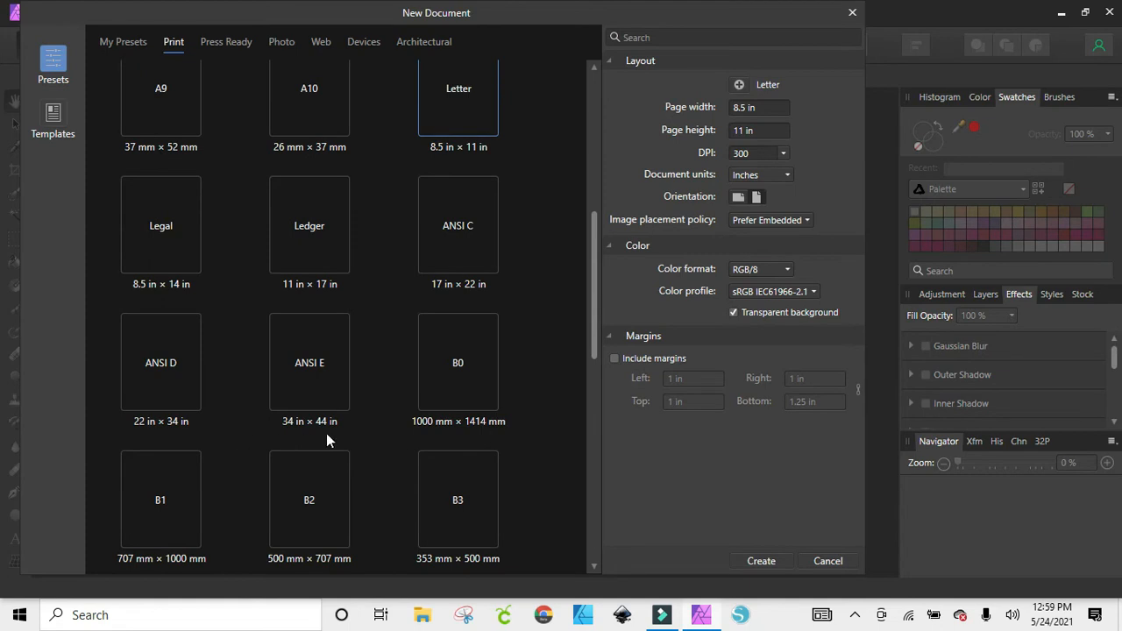
scroll("down", 3)
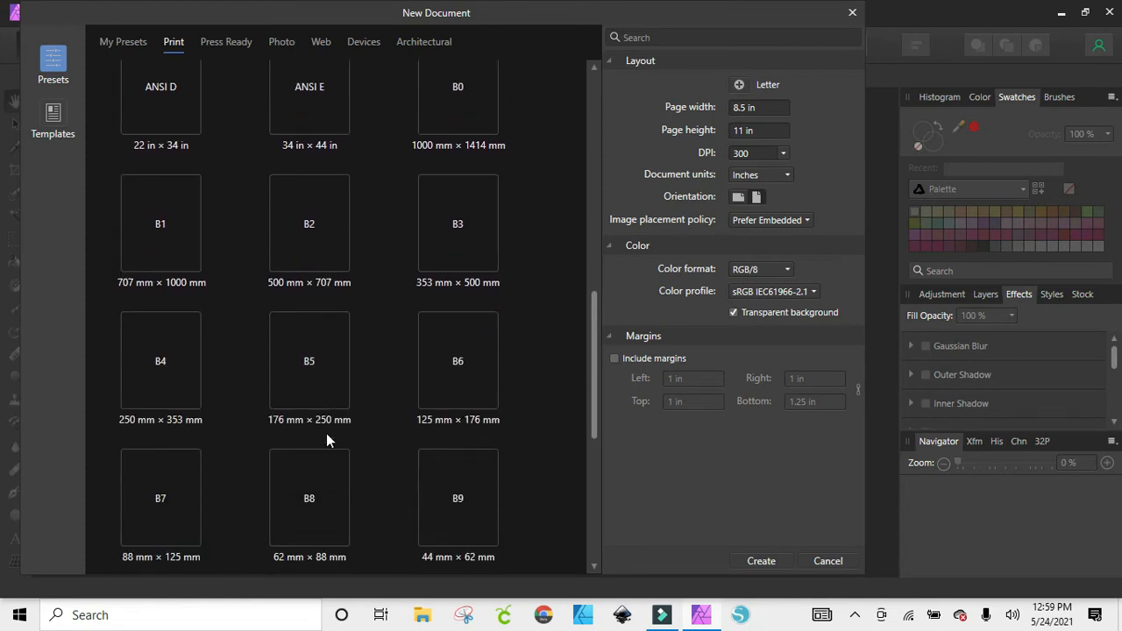
scroll("down", 3)
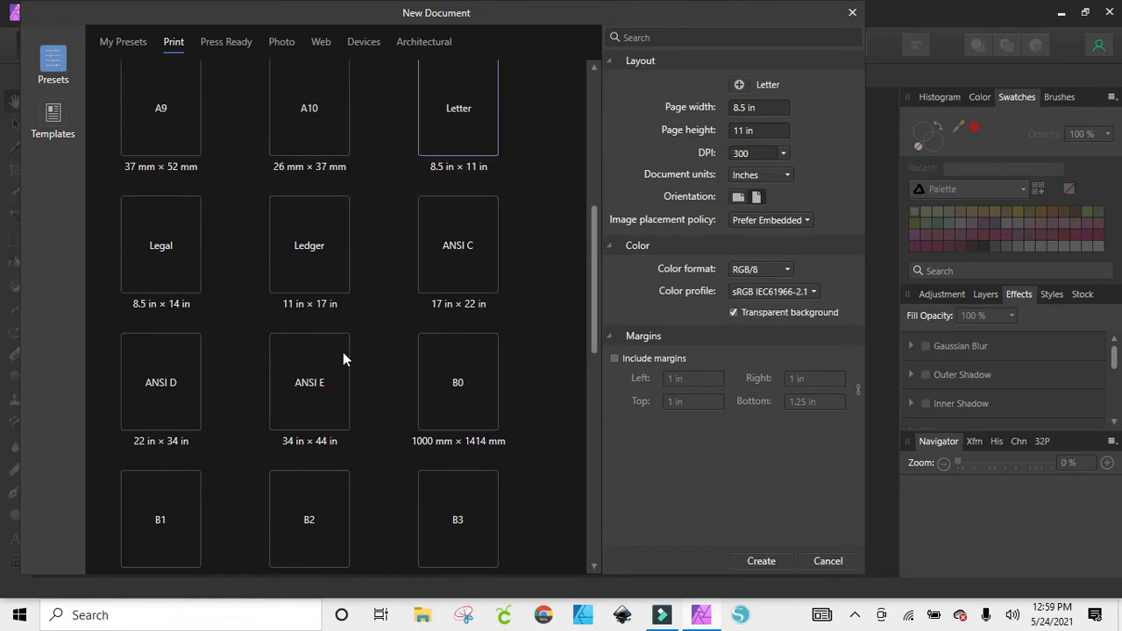
mouse_move(725, 112)
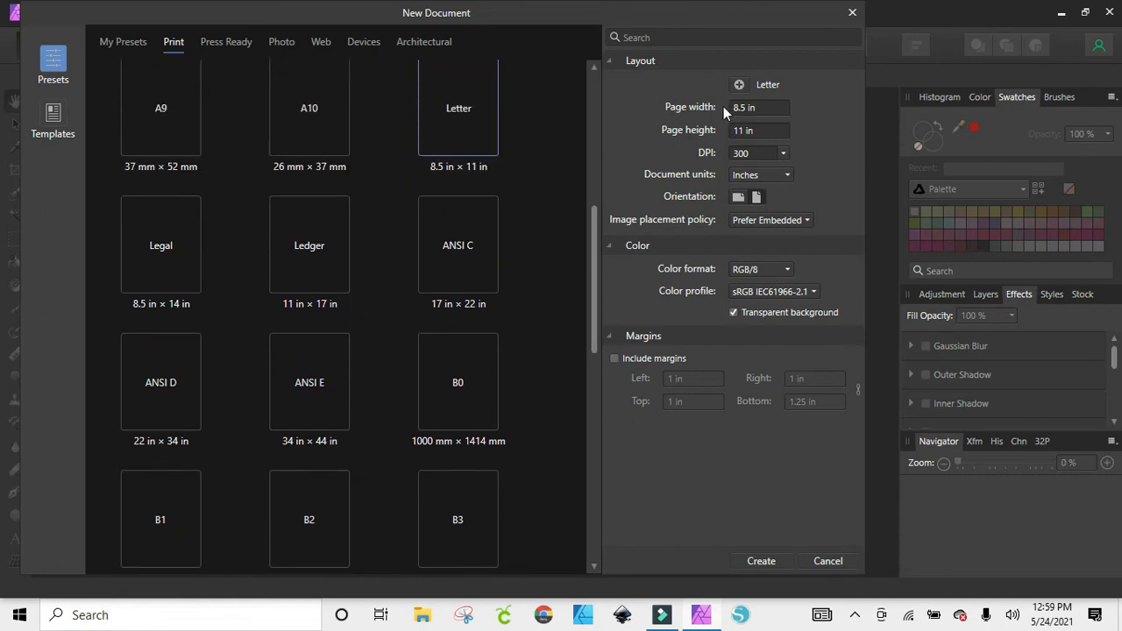
Step: Switch the Letter page to landscape orientation, making it 11 x 8.5 in
left_click(758, 107)
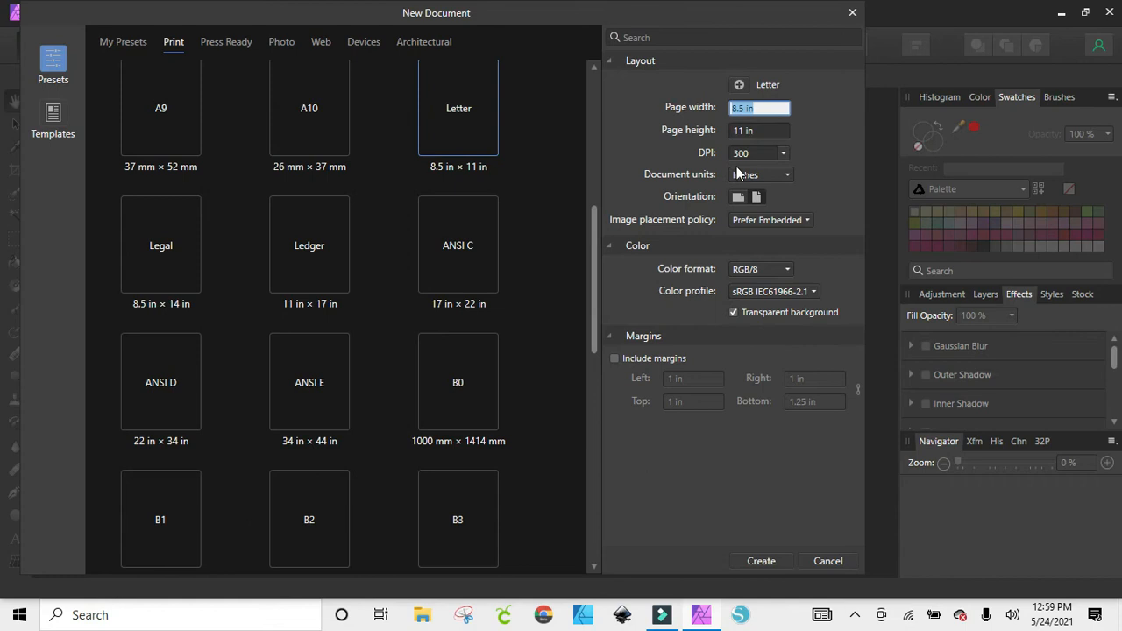
mouse_move(257, 402)
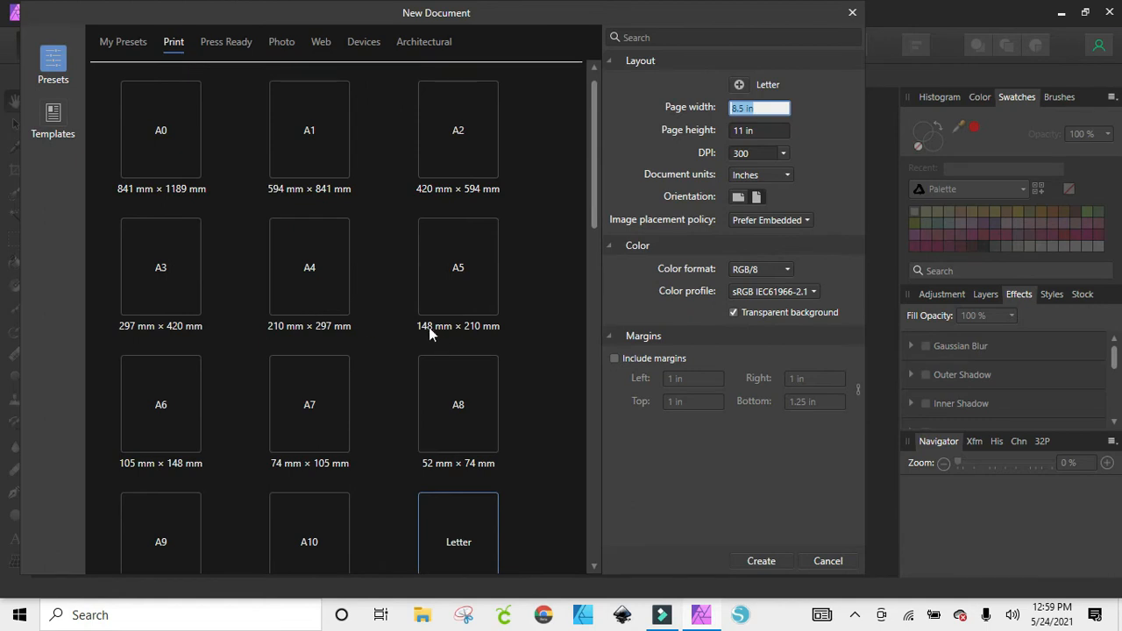
scroll("down", 3)
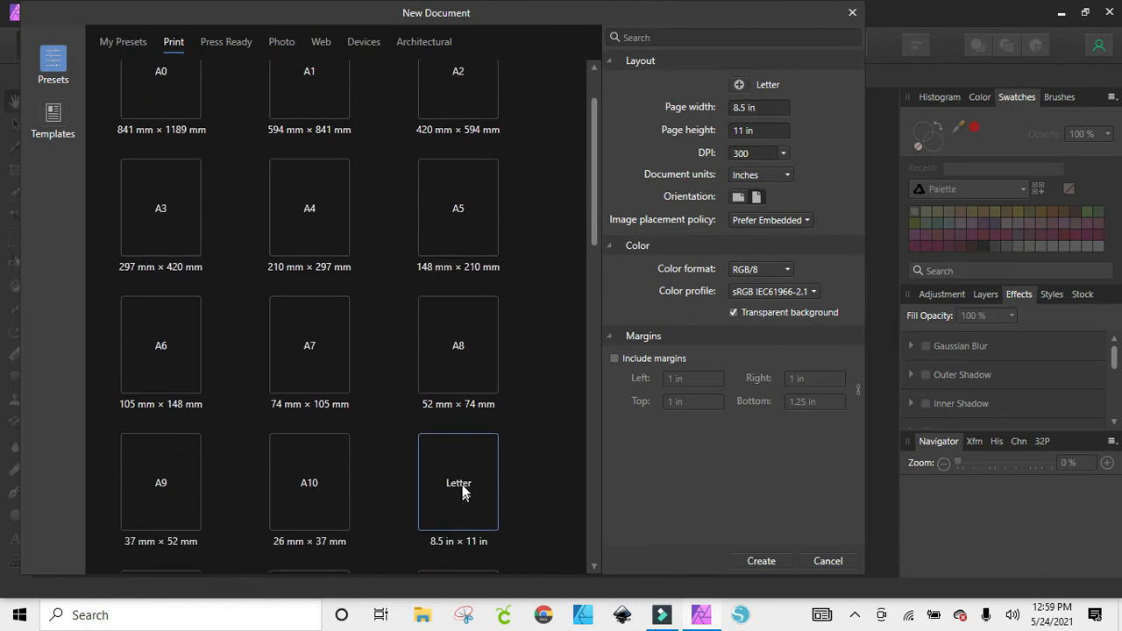
mouse_move(747, 86)
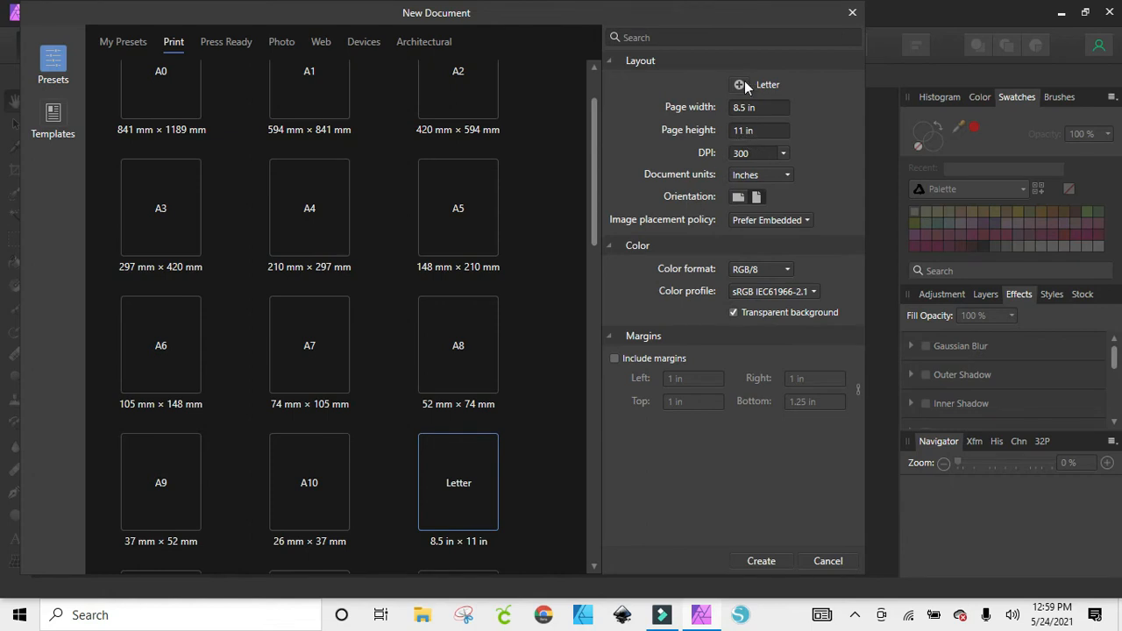
mouse_move(776, 156)
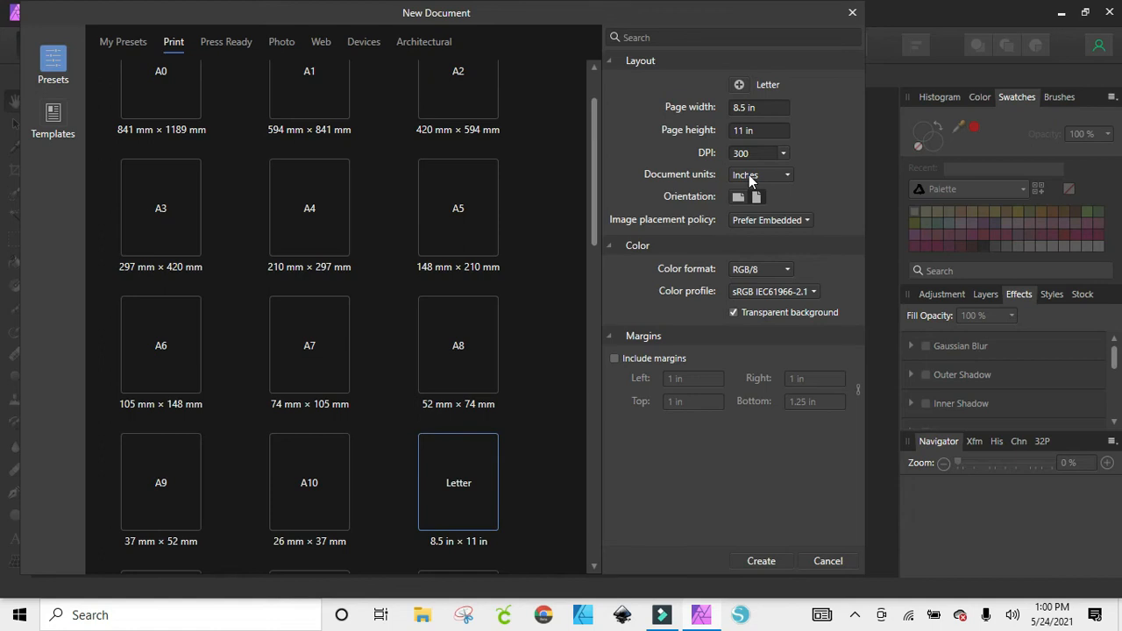
left_click(738, 196)
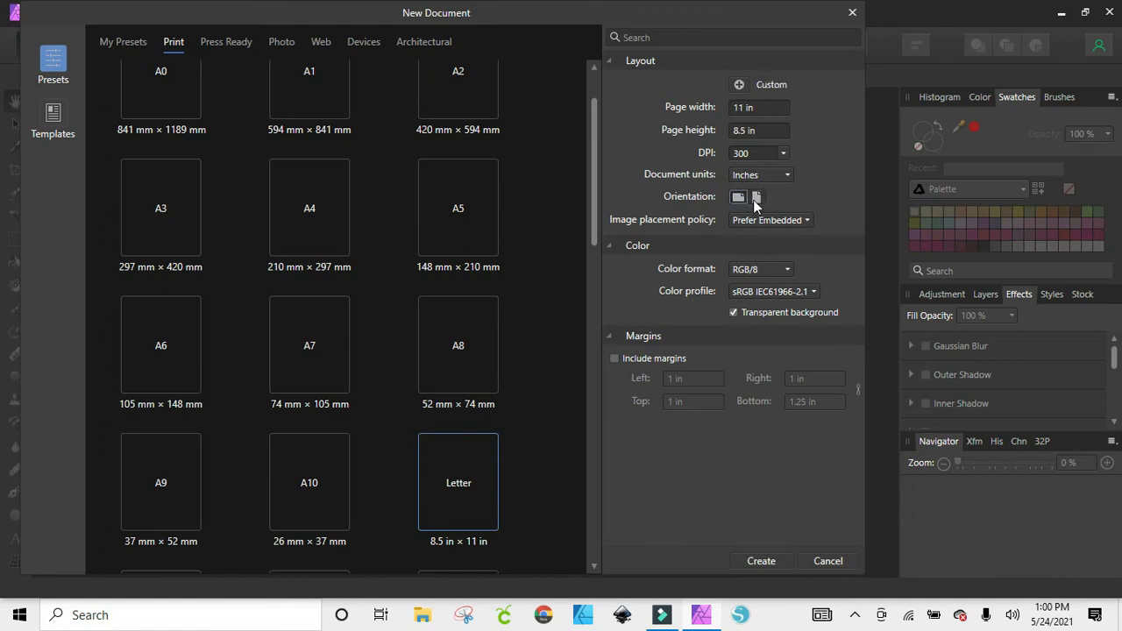
left_click(755, 197)
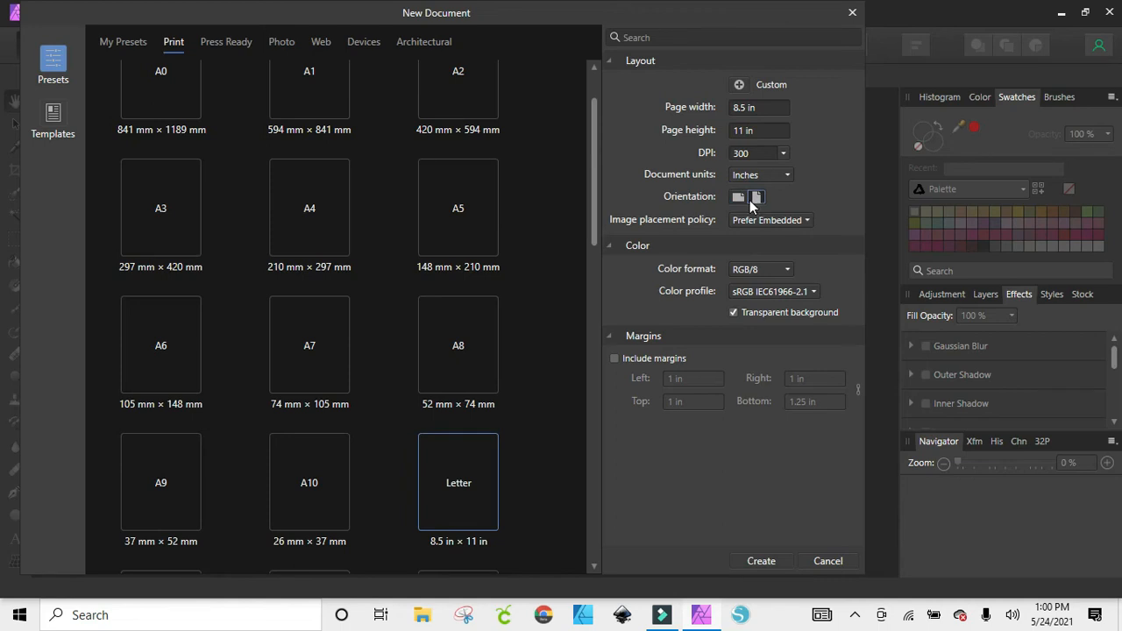
left_click(738, 197)
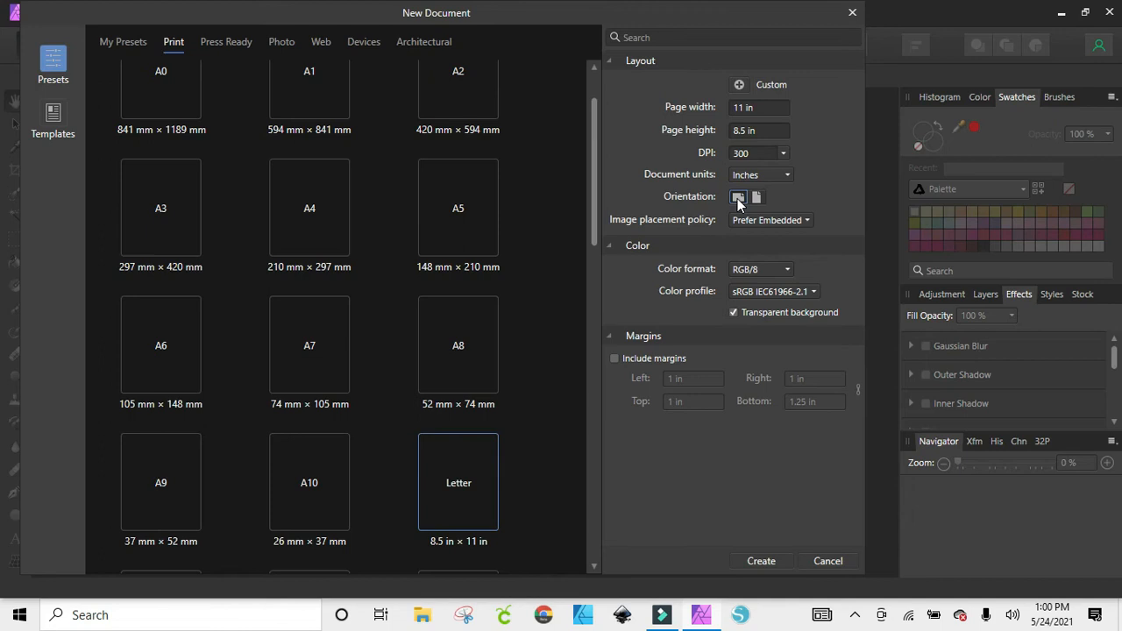
mouse_move(762, 225)
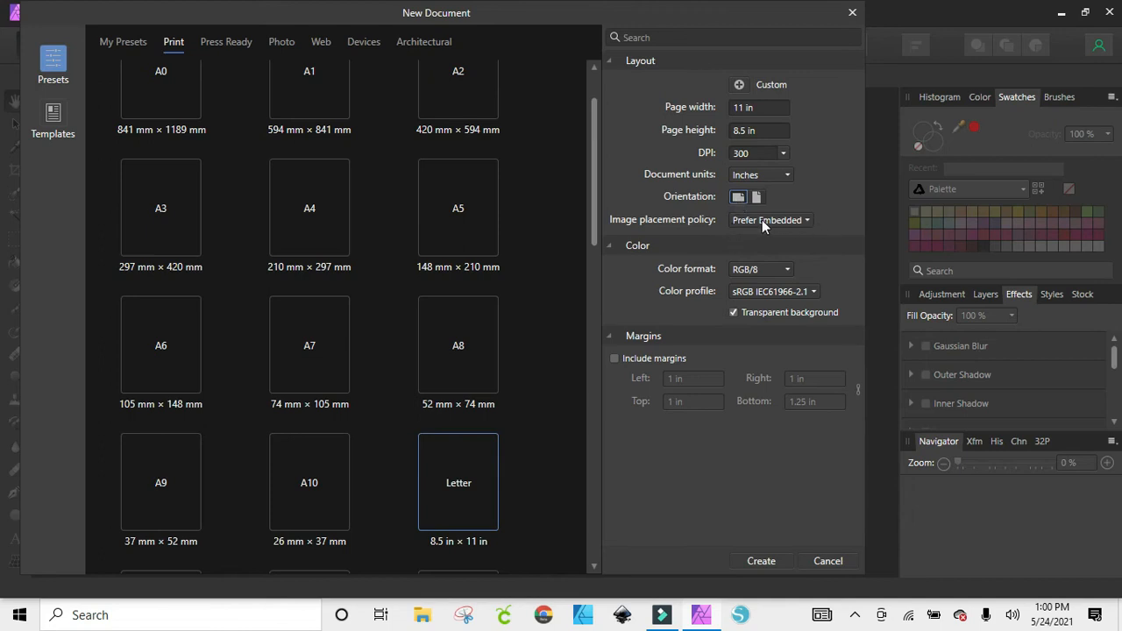
mouse_move(817, 230)
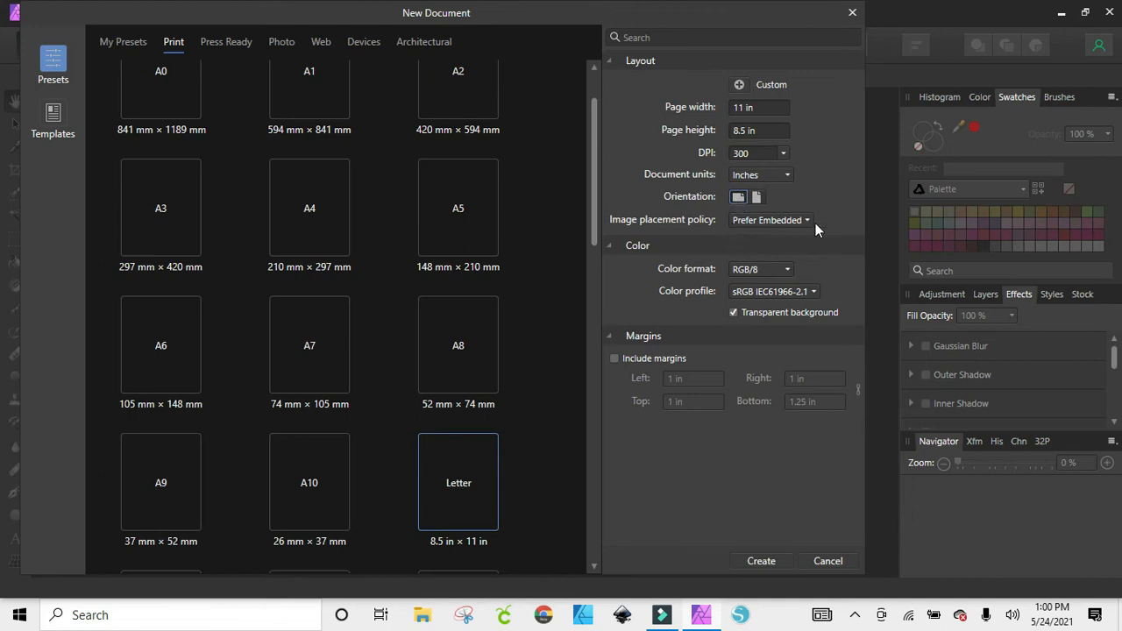
mouse_move(710, 283)
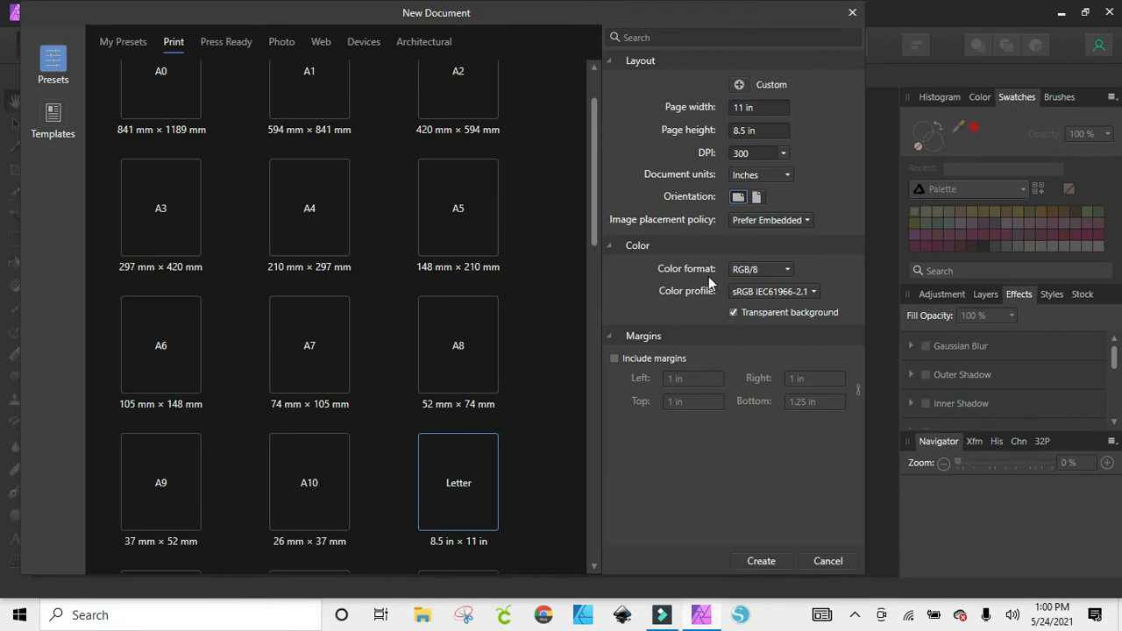
mouse_move(765, 276)
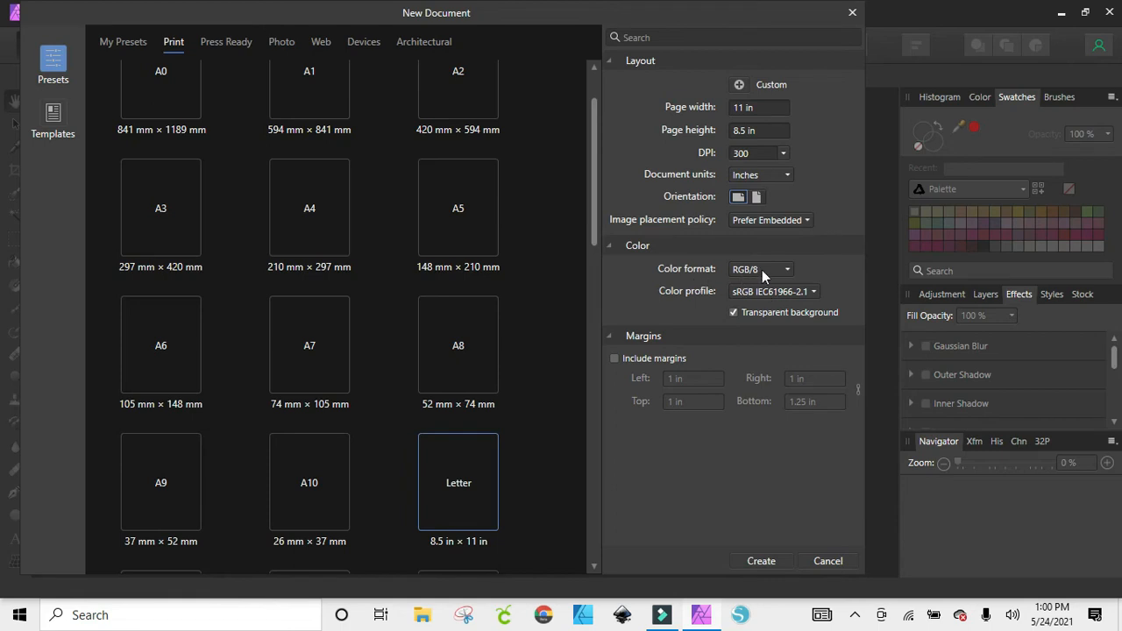
mouse_move(741, 303)
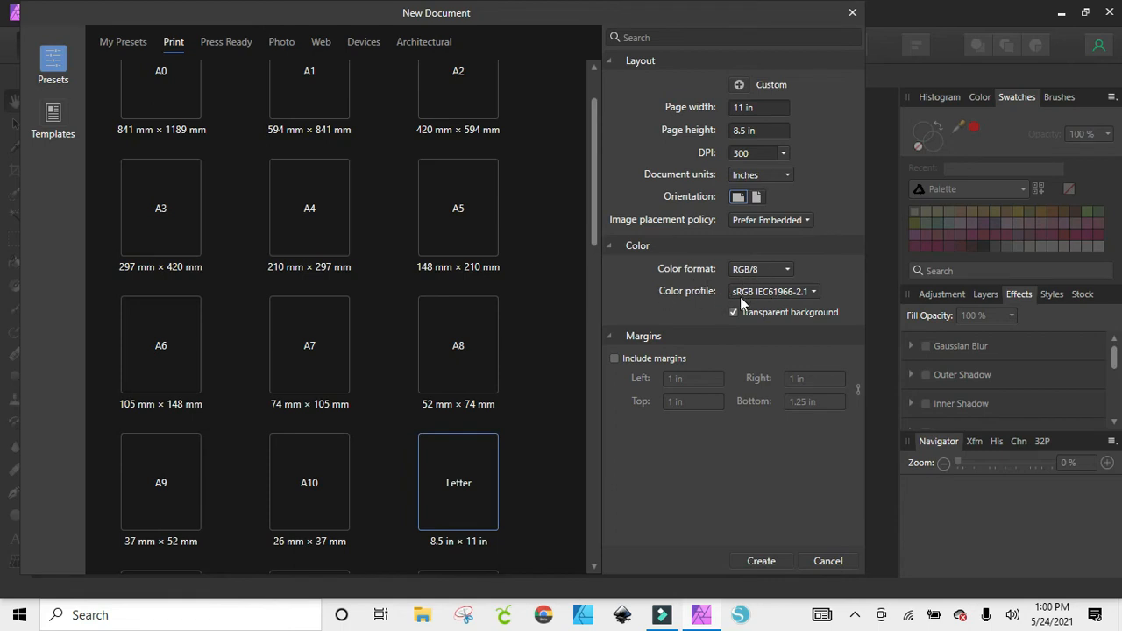
mouse_move(752, 301)
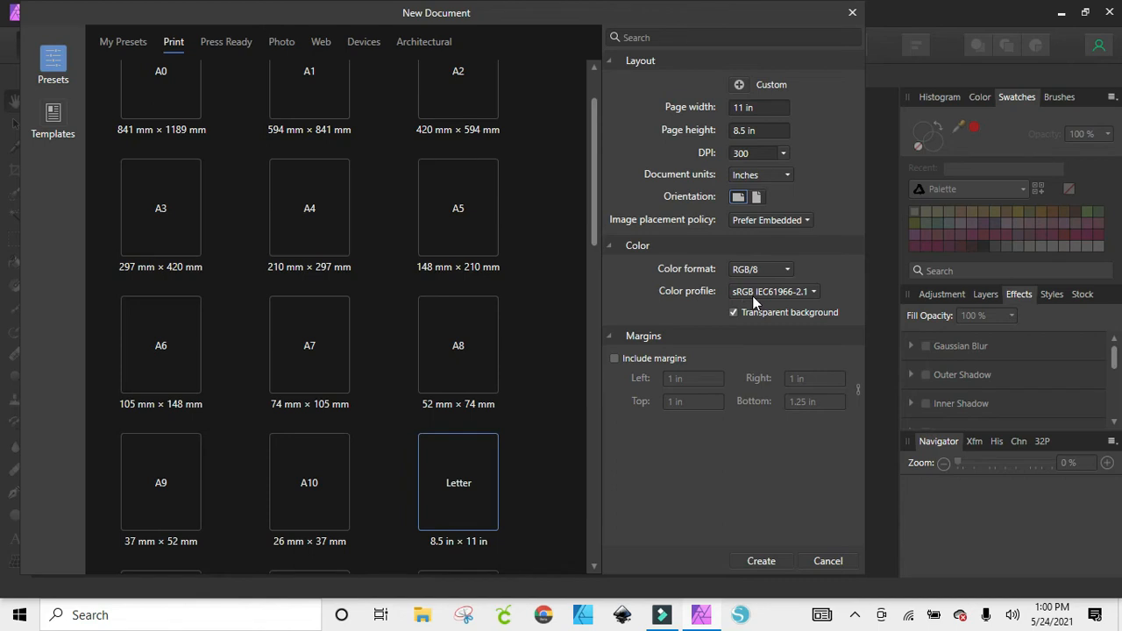
Step: Keep Transparent background enabled and create the 3300 × 2550 px landscape document
left_click(734, 312)
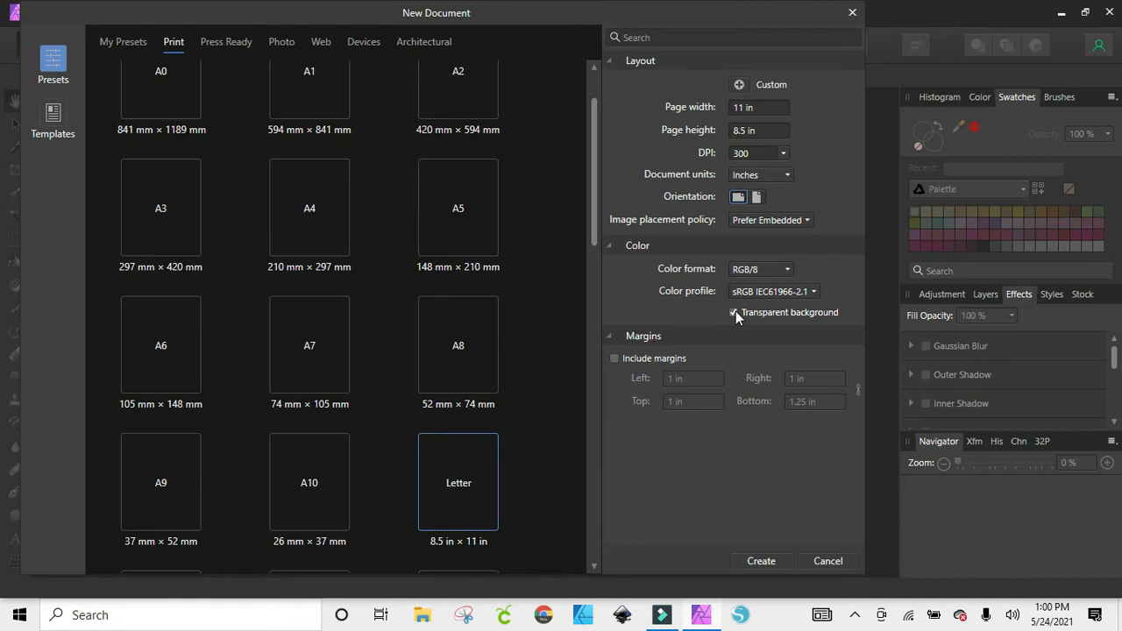
left_click(735, 312)
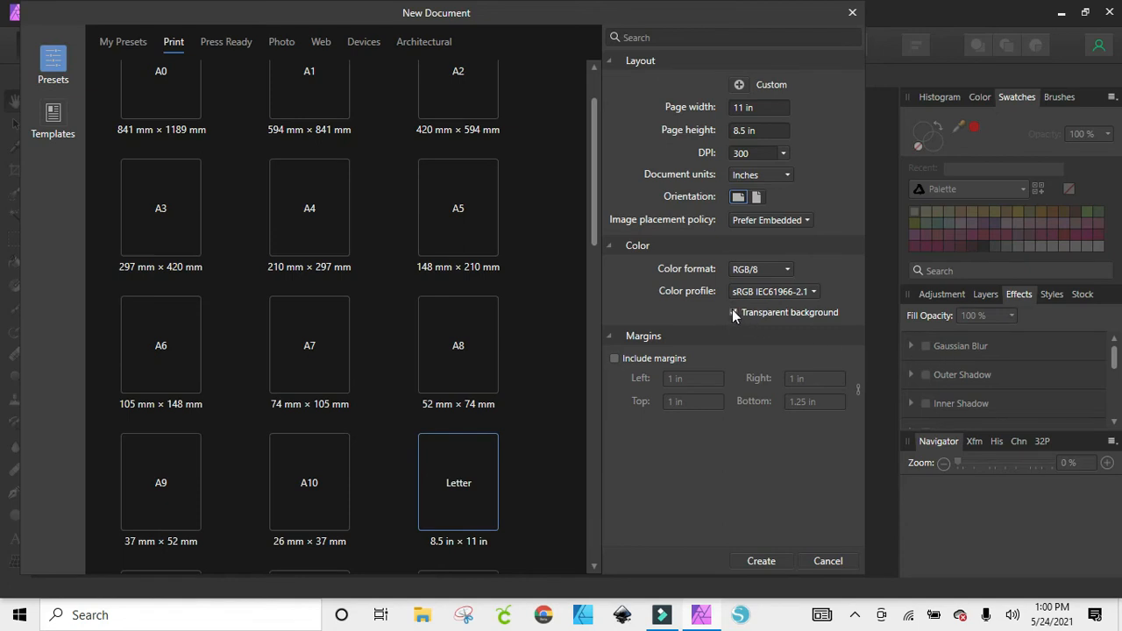
left_click(734, 312)
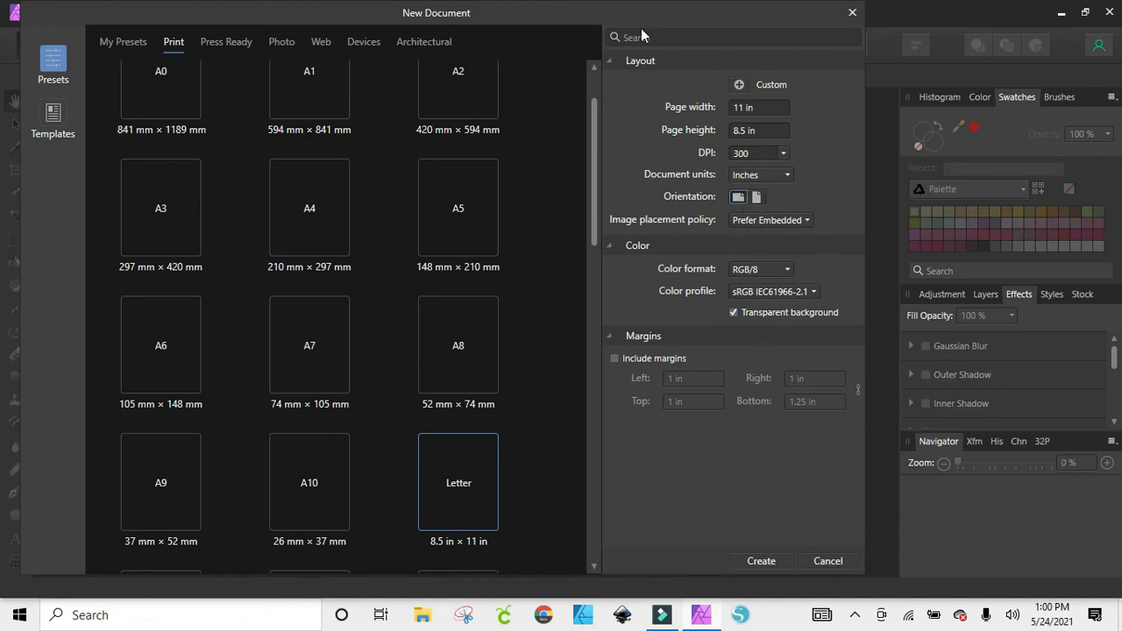
left_click(761, 560)
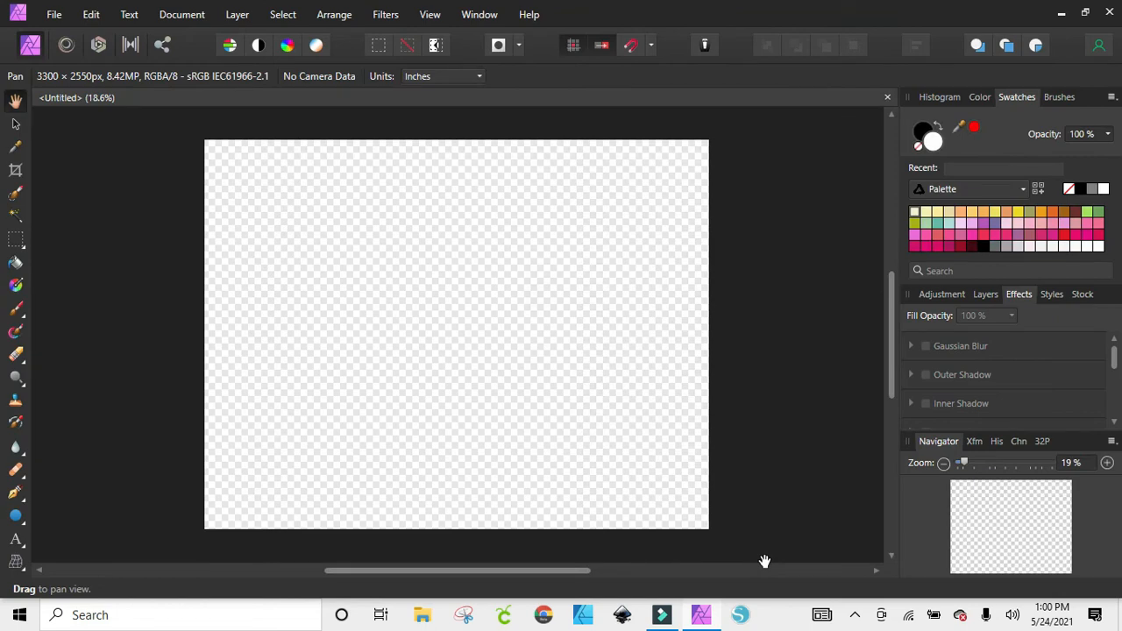
mouse_move(800, 559)
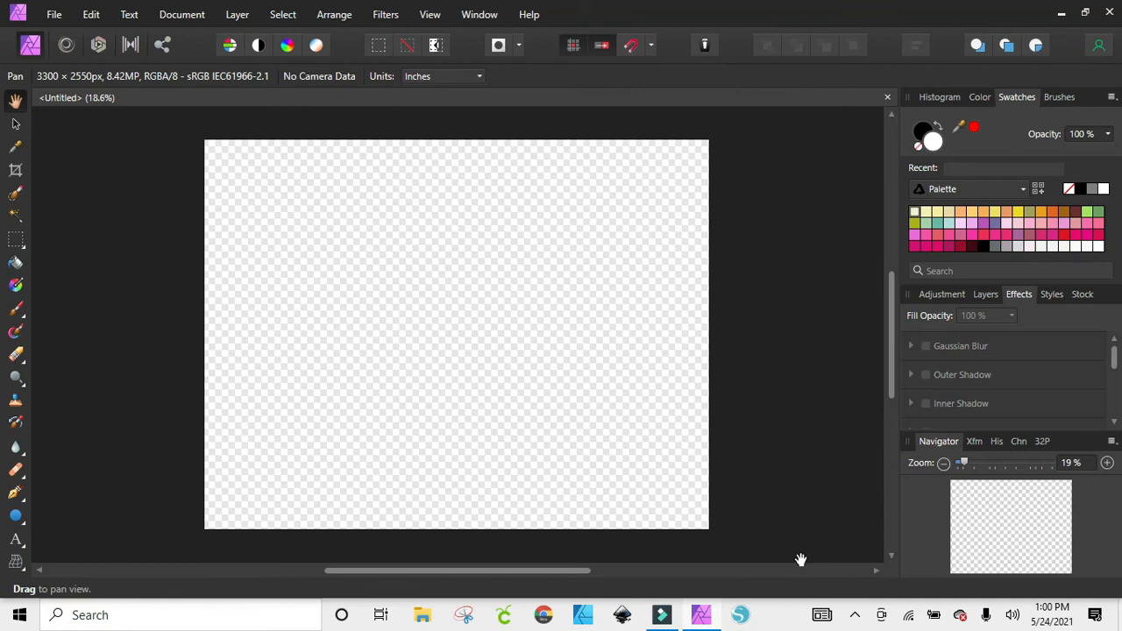
mouse_move(617, 258)
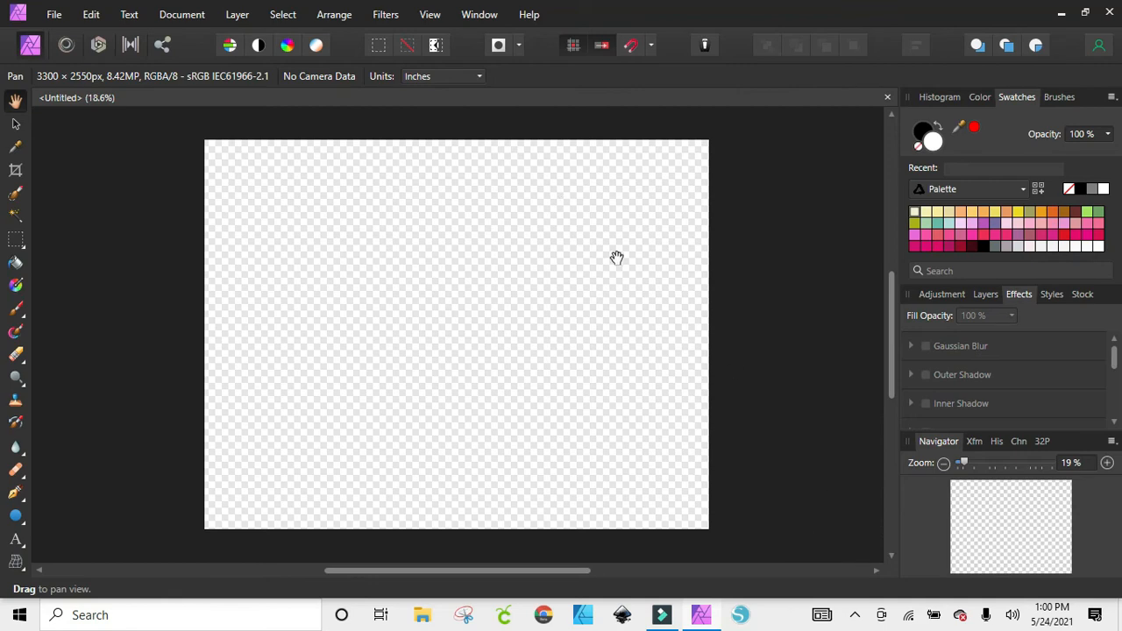
mouse_move(435, 291)
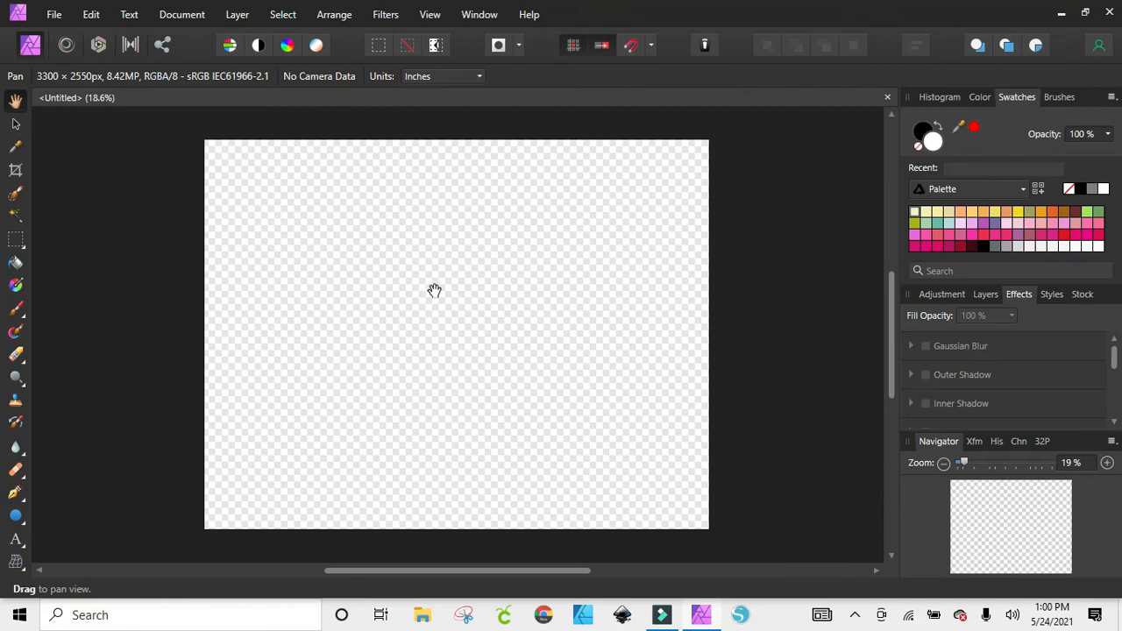
mouse_move(320, 226)
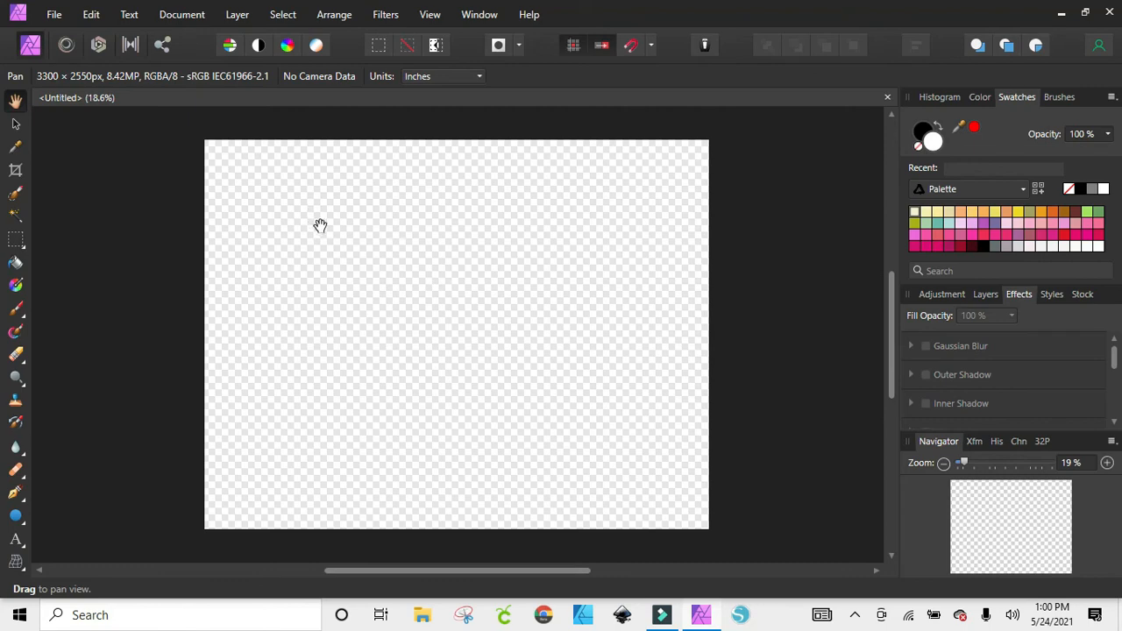
mouse_move(508, 279)
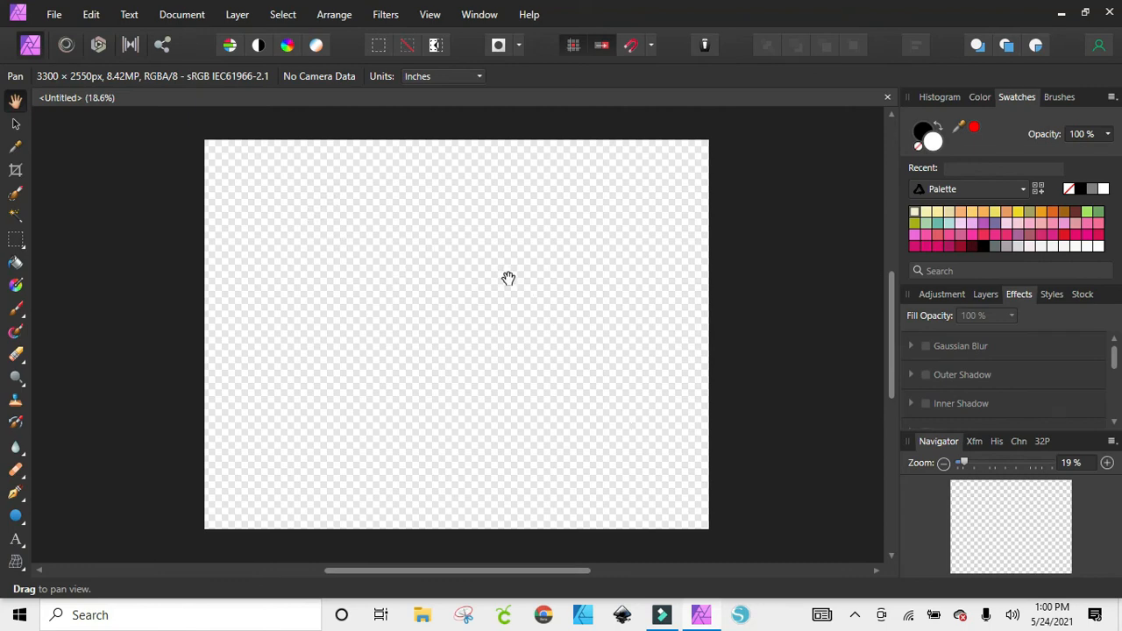
mouse_move(212, 168)
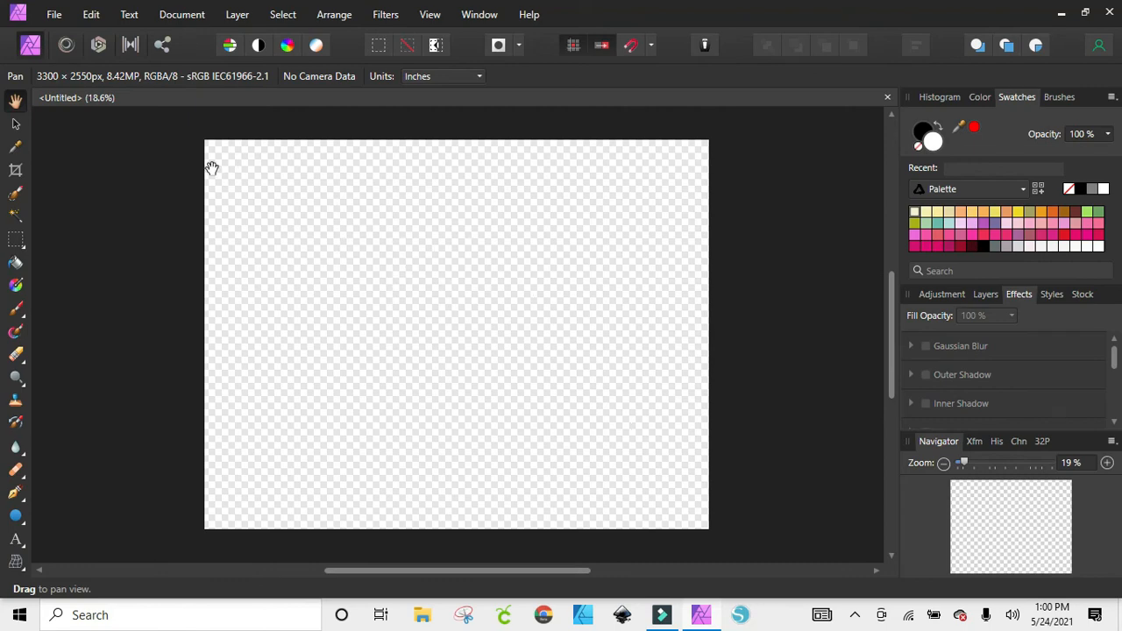
mouse_move(16, 126)
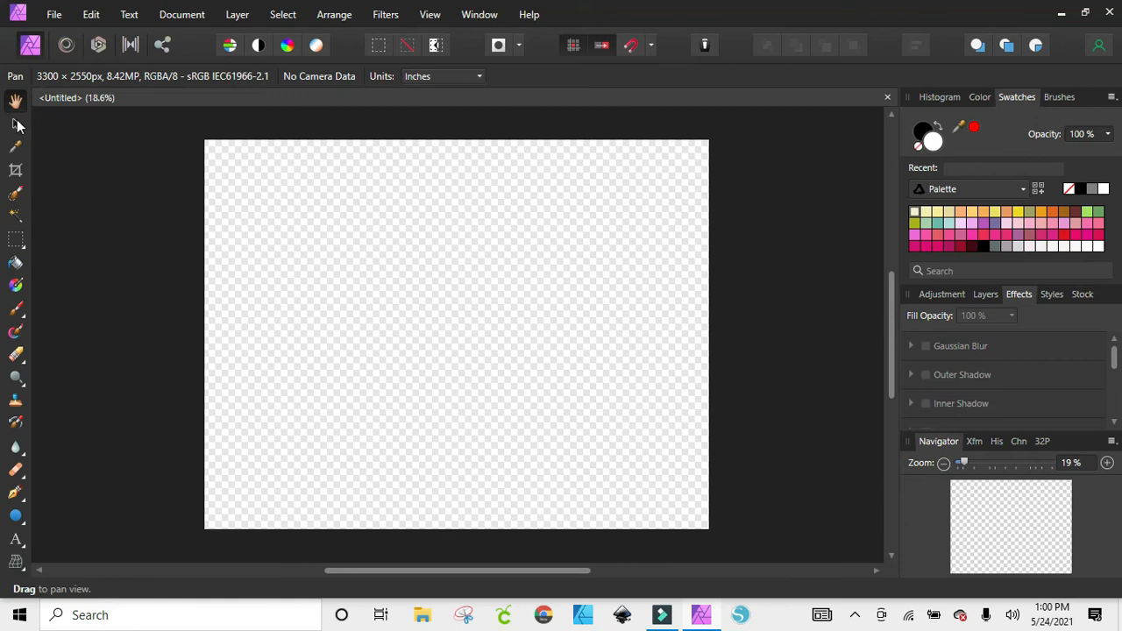
left_click(15, 126)
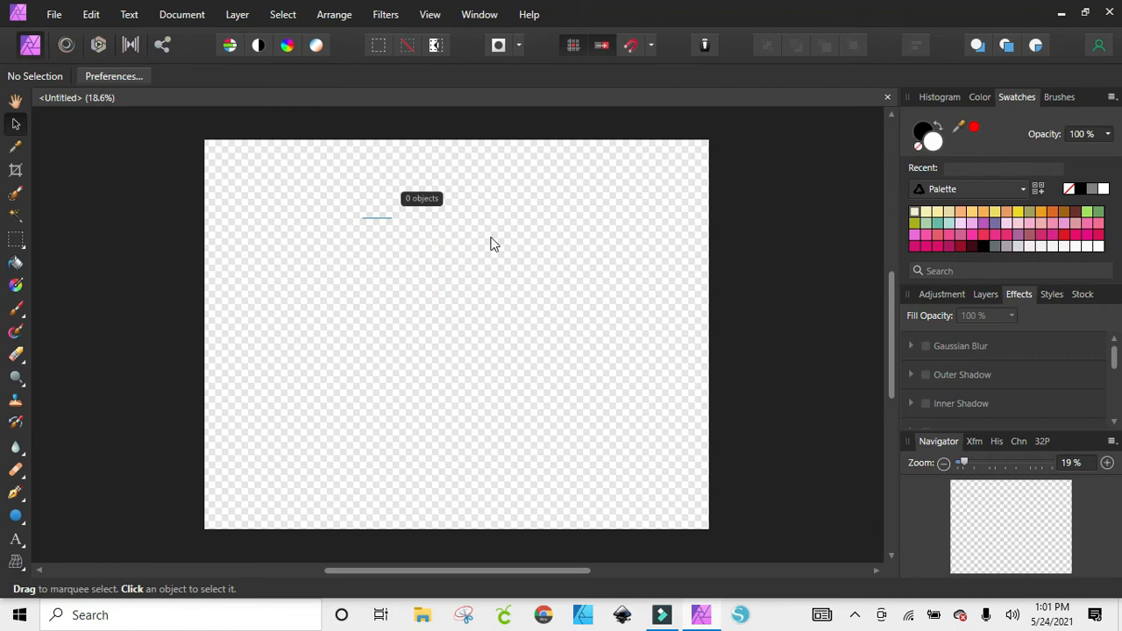
mouse_move(406, 271)
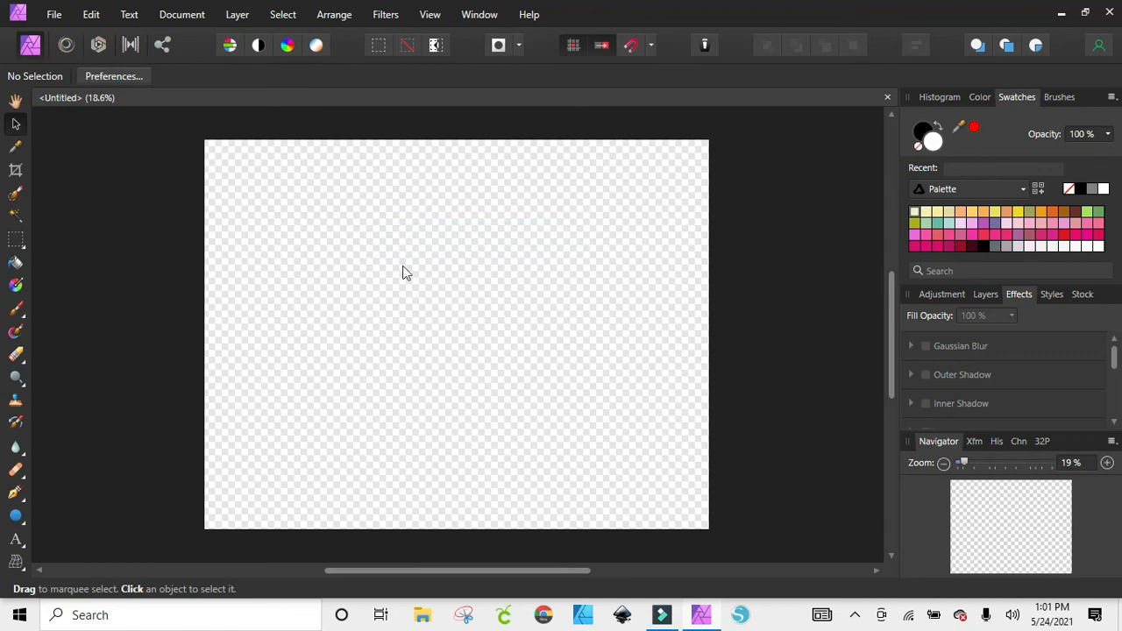
mouse_move(452, 326)
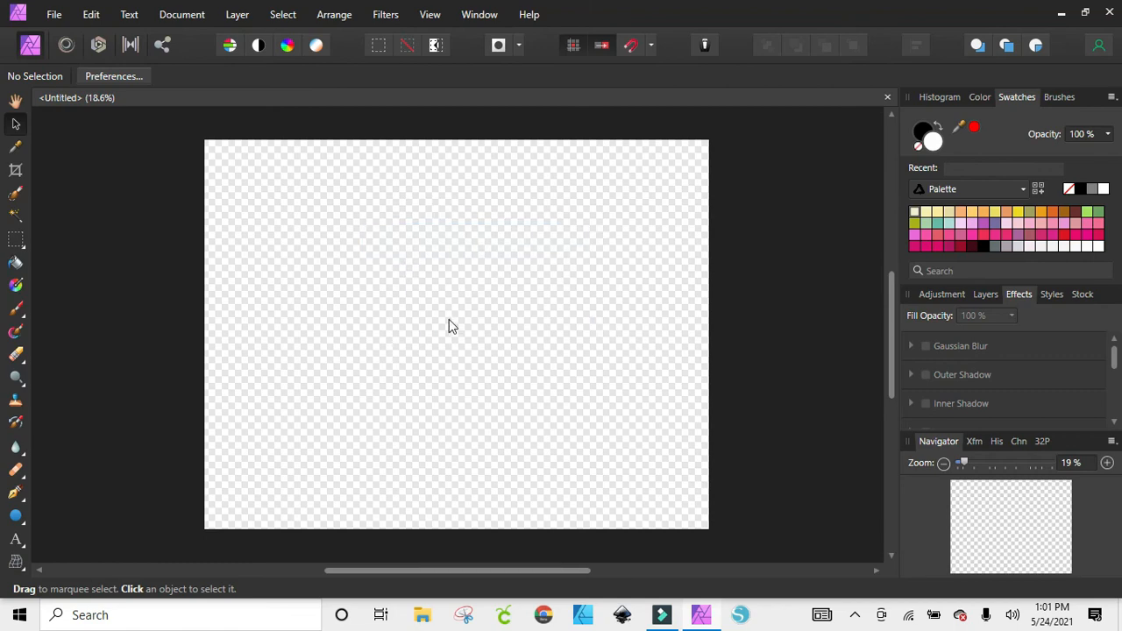